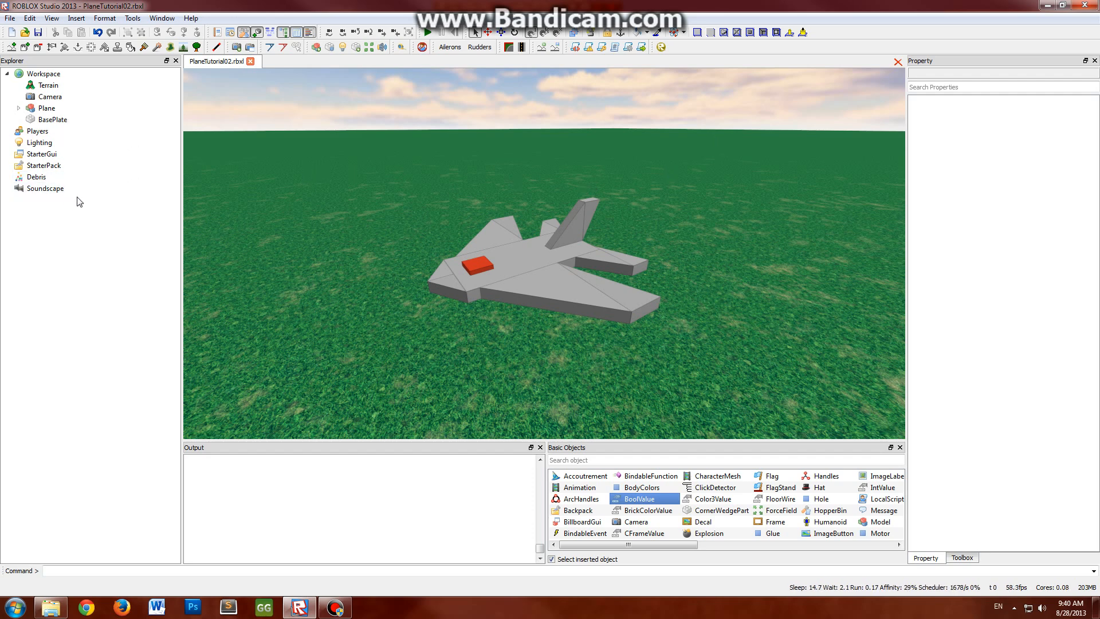
Expand Plane and its Functions folder, inspecting the PilotSeat, Engine and View parts
{"action": "left_click", "coordinate": [19, 107]}
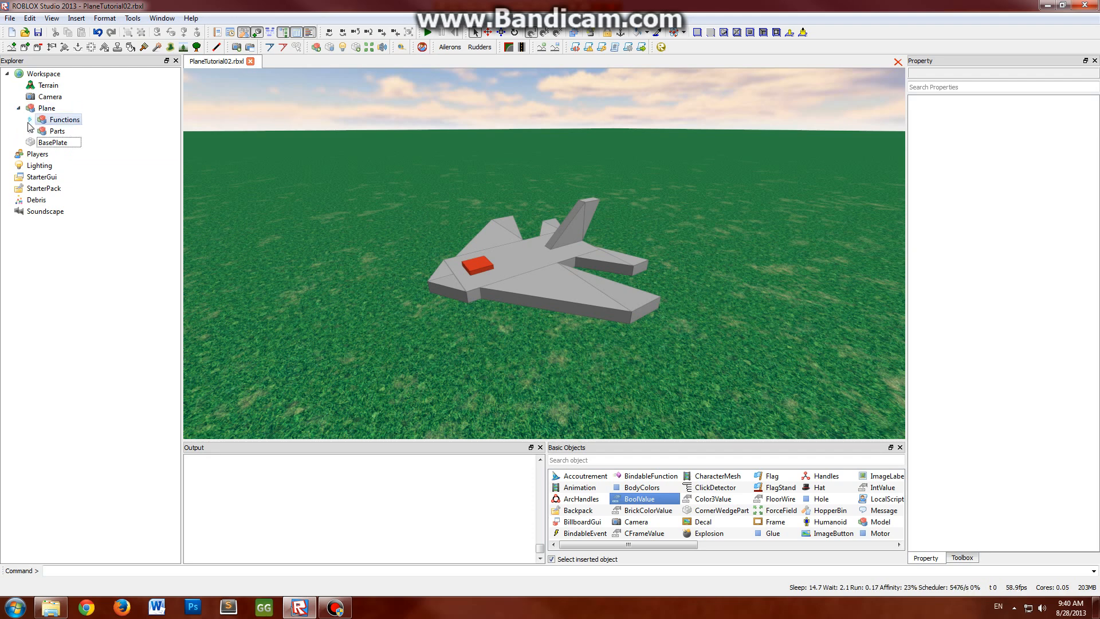
{"action": "left_click", "coordinate": [29, 119]}
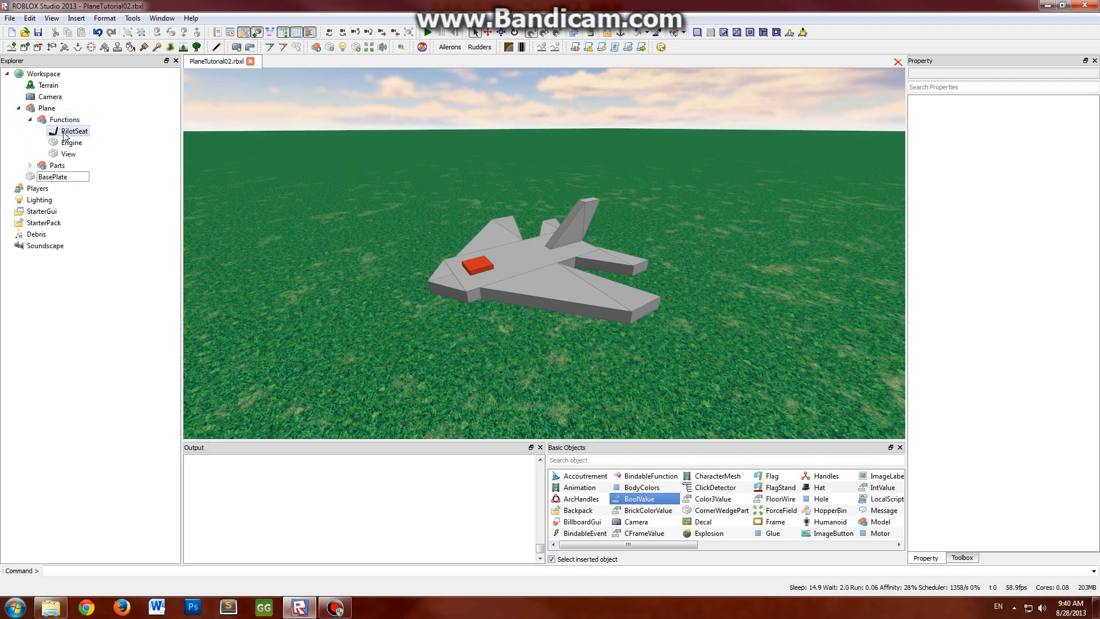
{"action": "left_click", "coordinate": [75, 131]}
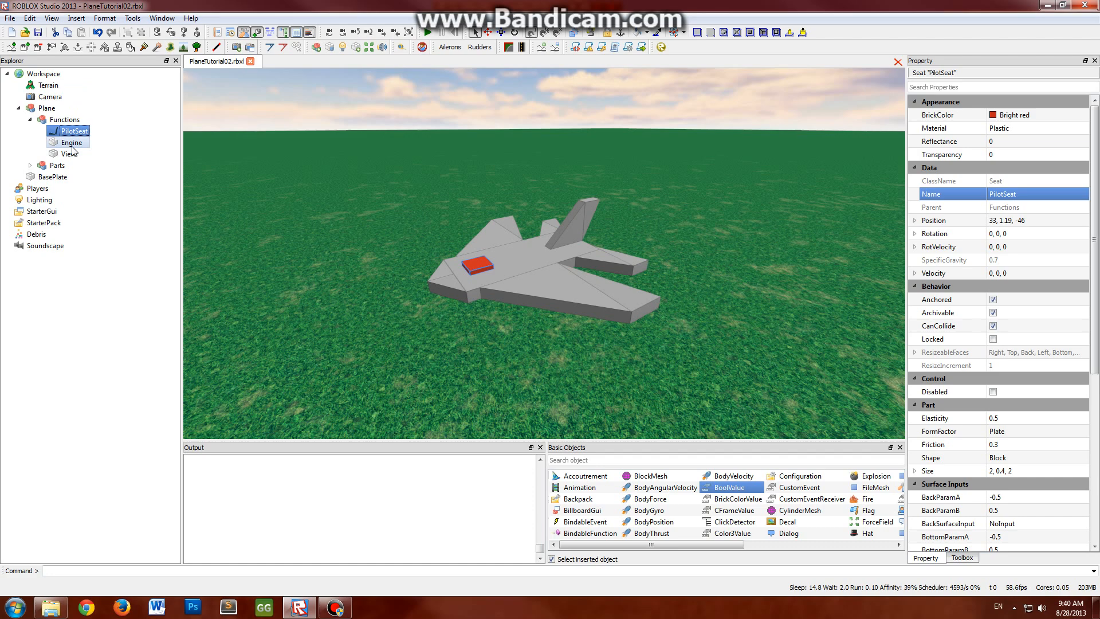
{"action": "left_click", "coordinate": [69, 152]}
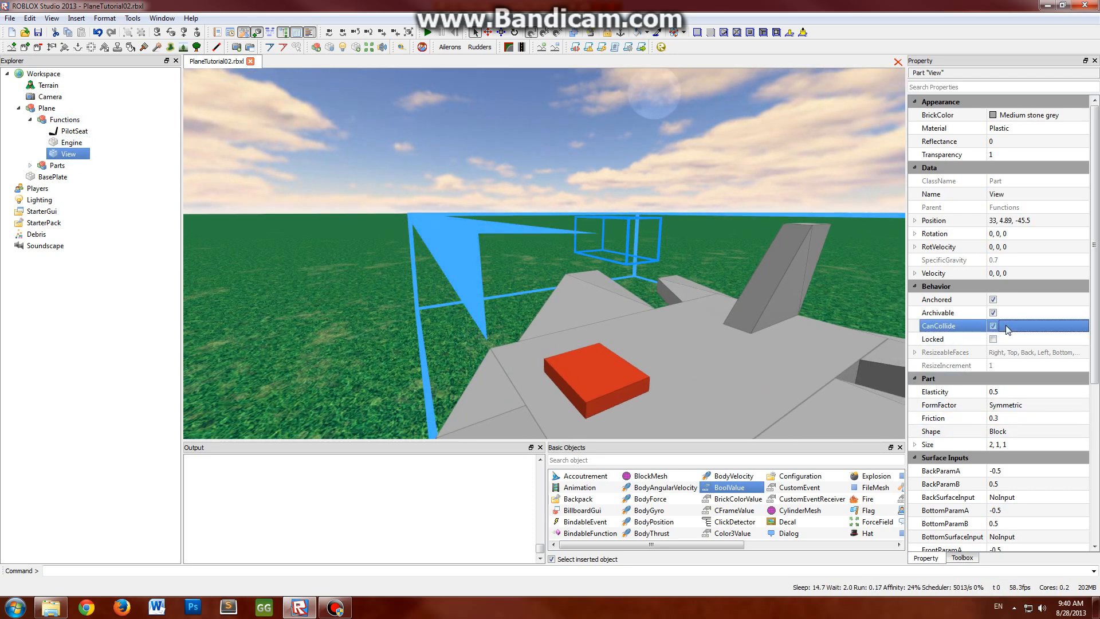
{"action": "left_click", "coordinate": [992, 326]}
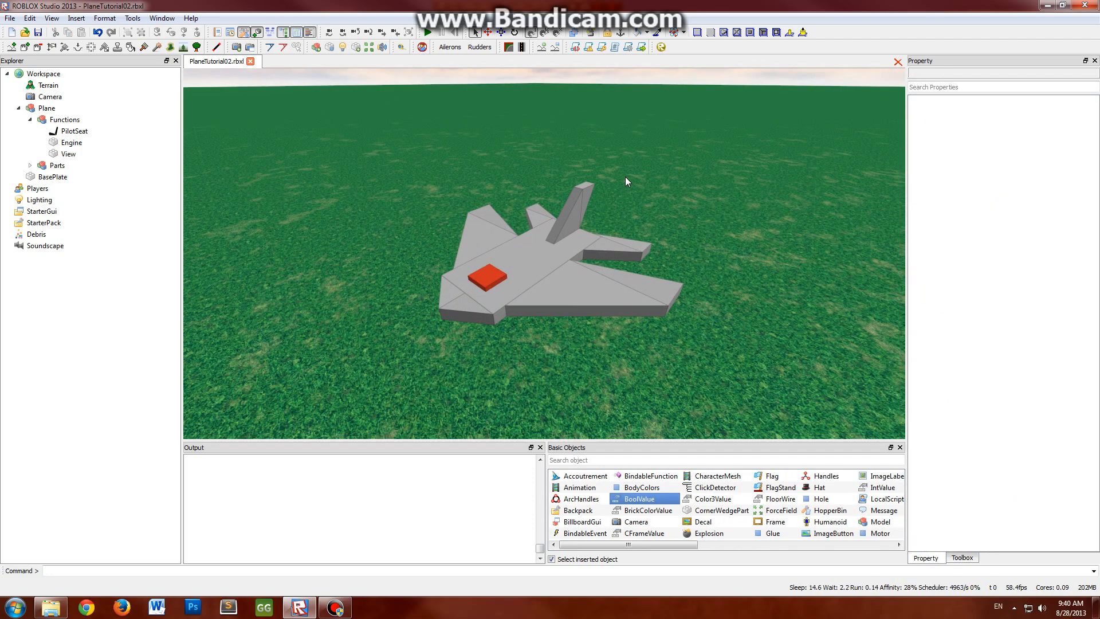
Collapse the Functions folder and insert a new Script into the Plane model
{"action": "left_click", "coordinate": [47, 107]}
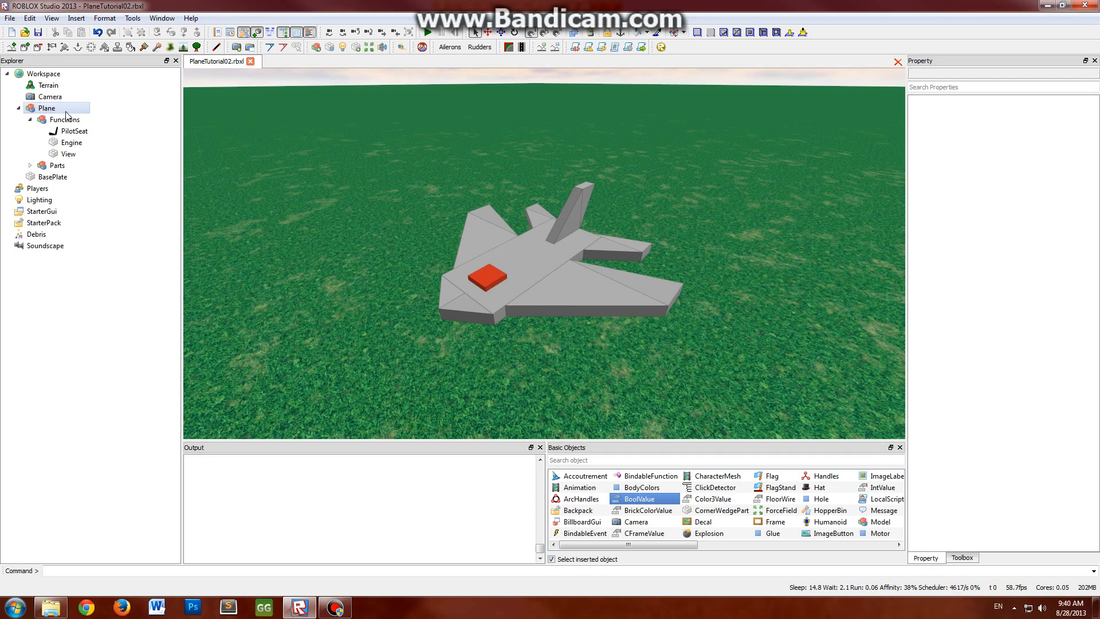
{"action": "left_click", "coordinate": [42, 120]}
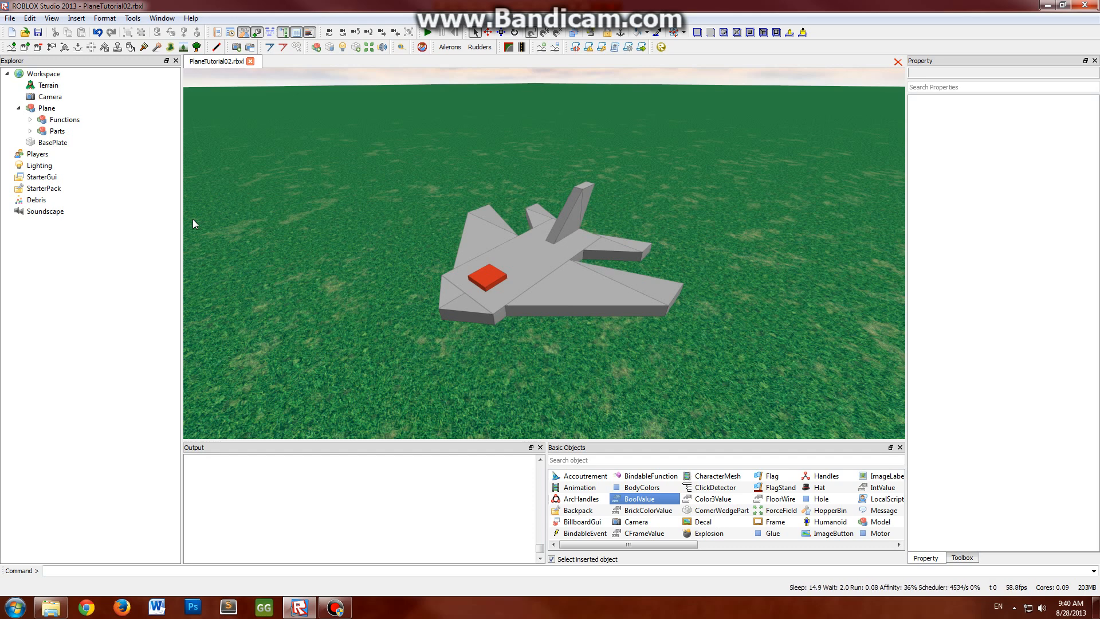
{"action": "mouse_move", "coordinate": [55, 120]}
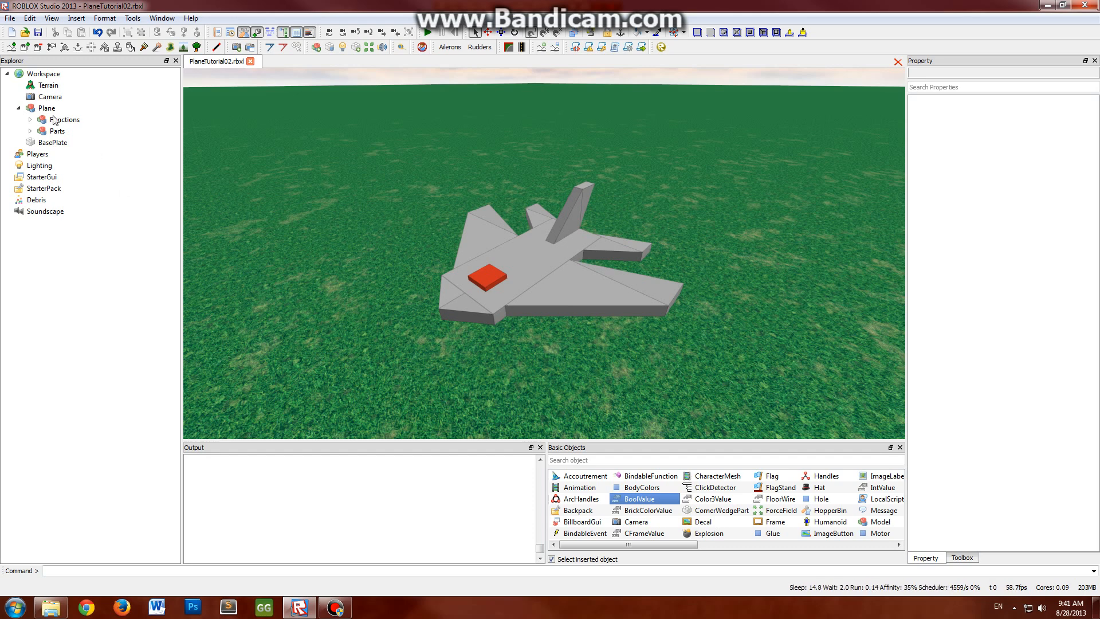
{"action": "left_click", "coordinate": [45, 107]}
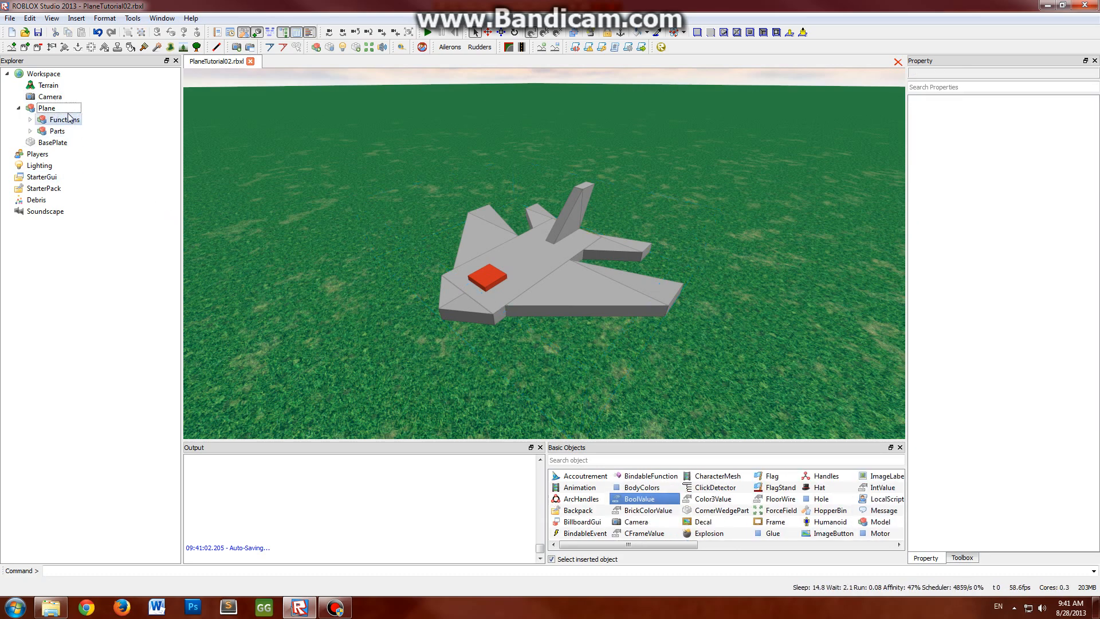
{"action": "left_click", "coordinate": [47, 108]}
{"action": "type", "text": "W"}
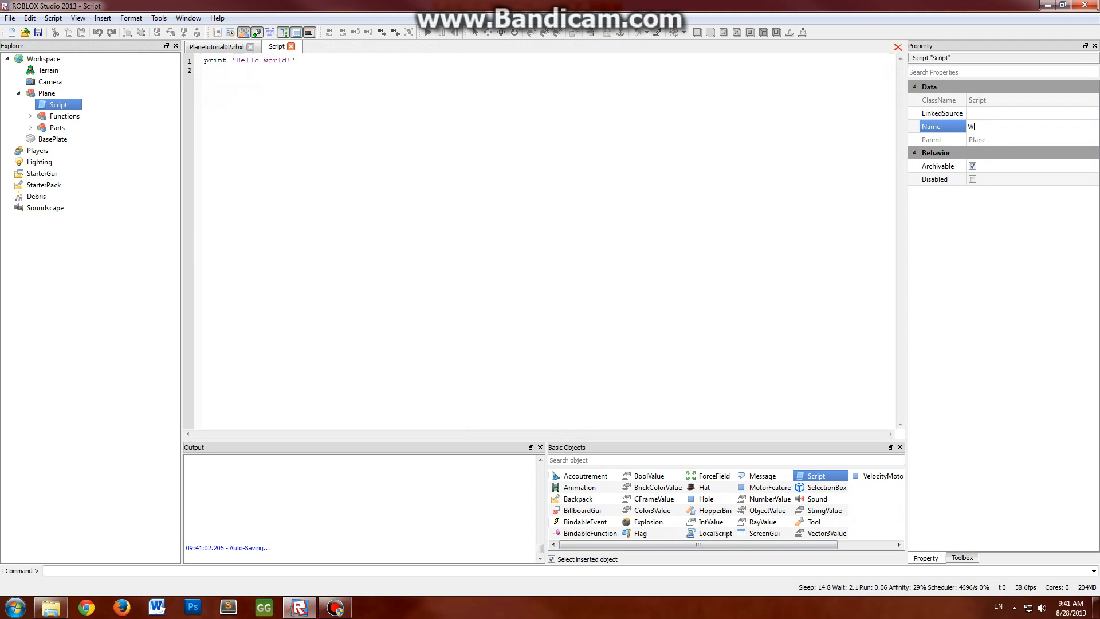
Rename the script Weld and write header comments '-- Weld Script' and '-- Aug' with blank lines below
{"action": "type", "text": "eld"}
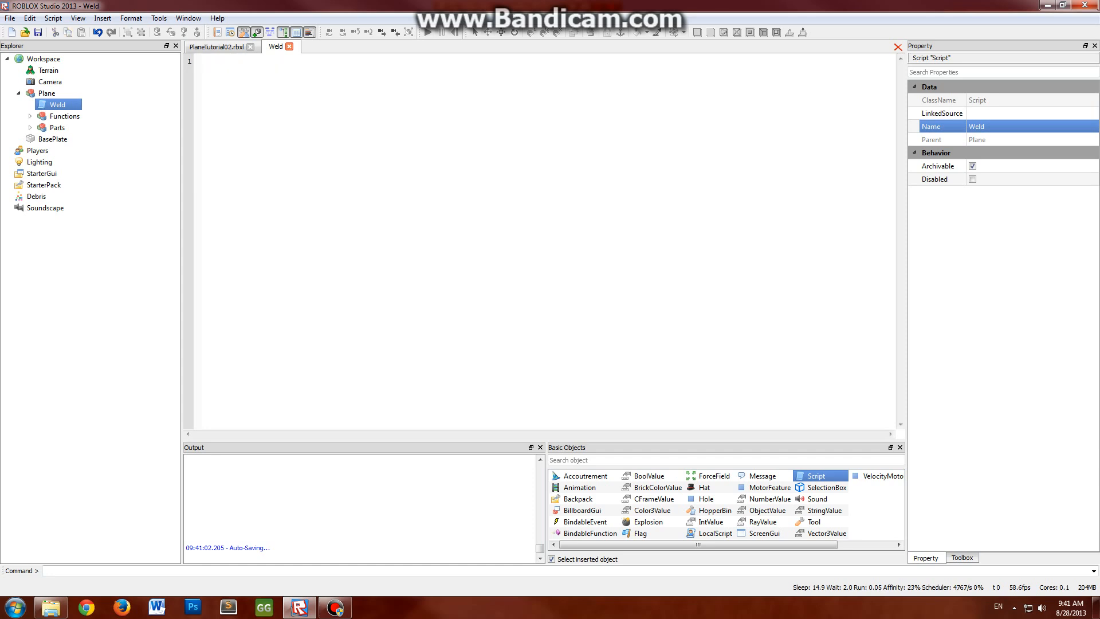
{"action": "type", "text": "--"}
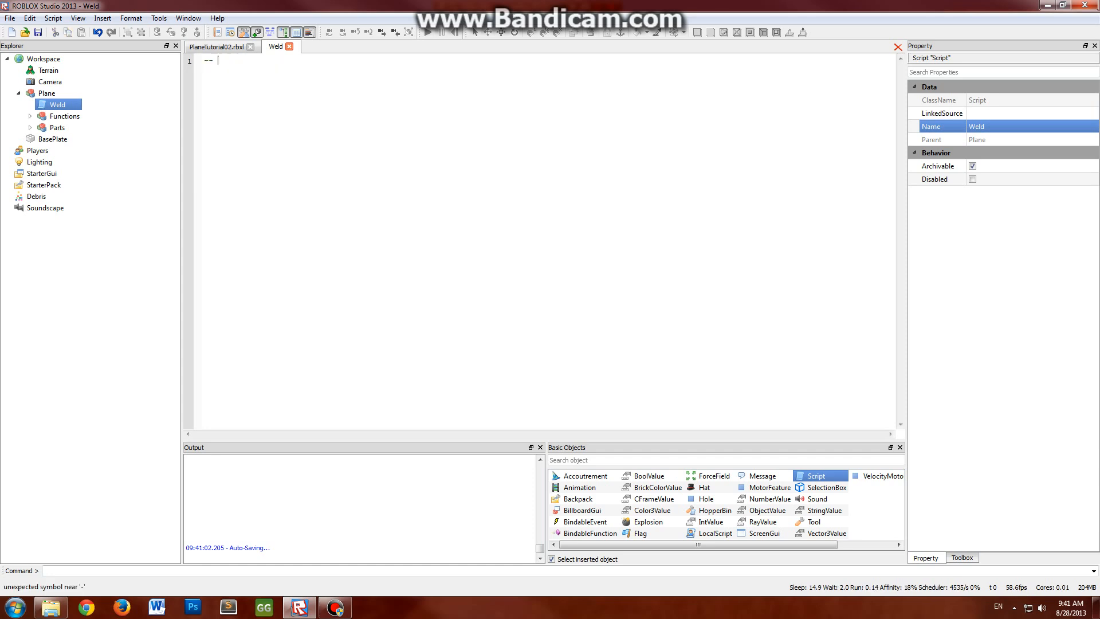
{"action": "type", "text": "Weld Script"}
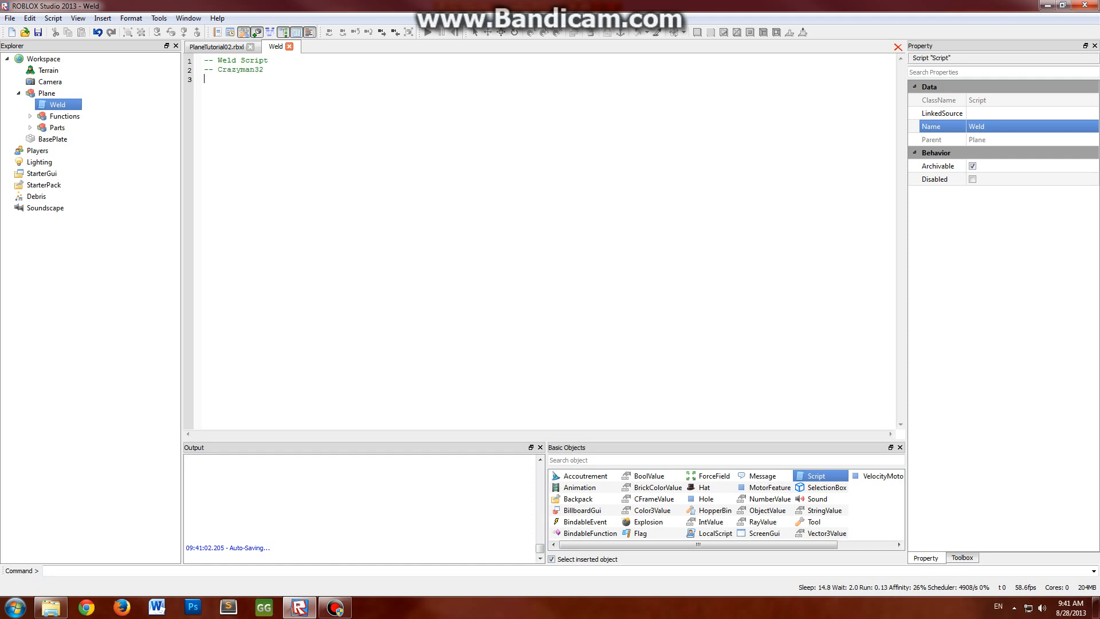
{"action": "type", "text": "-- August 28, 2013"}
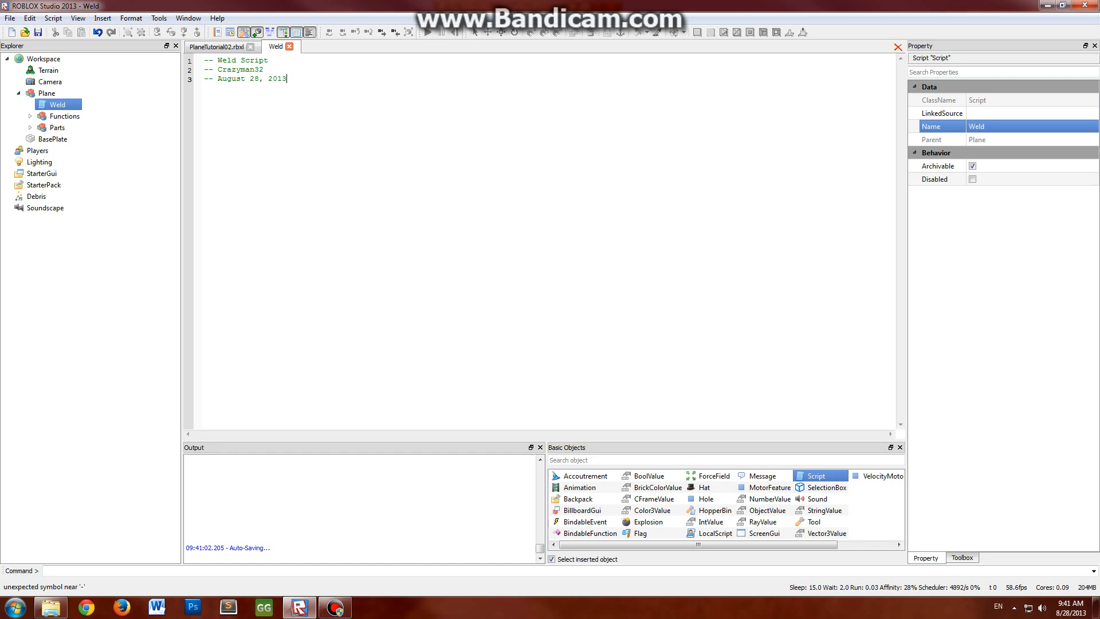
{"action": "key", "text": "enter"}
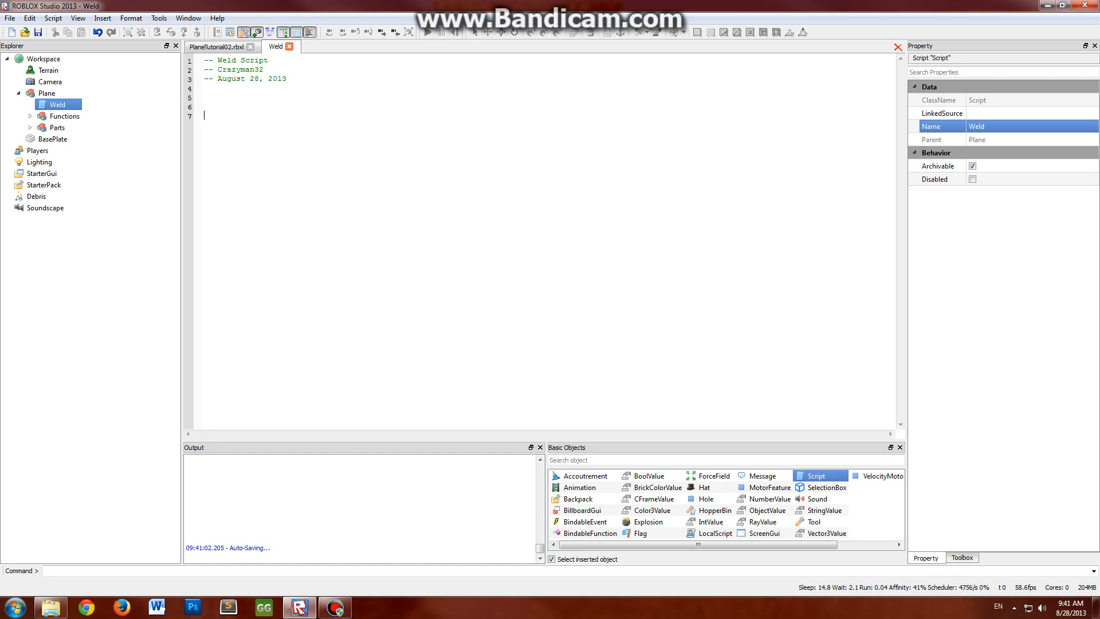
Define an empty function Weld(parent) and call it with Weld(script.Parent)
{"action": "type", "text": "function Weld("}
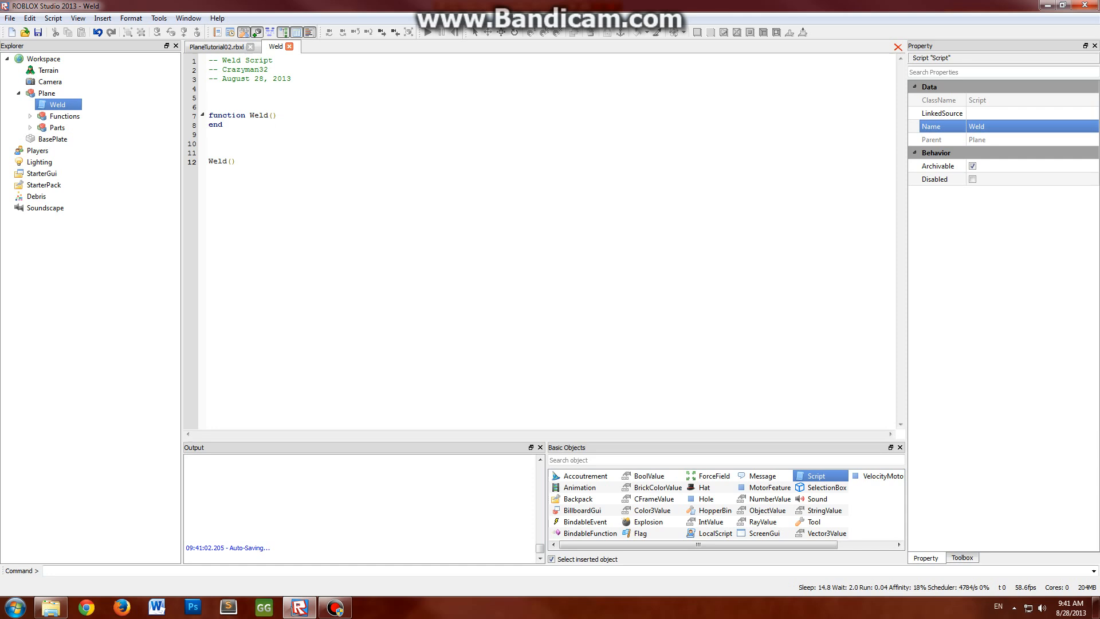
{"action": "type", "text": "script.Parent"}
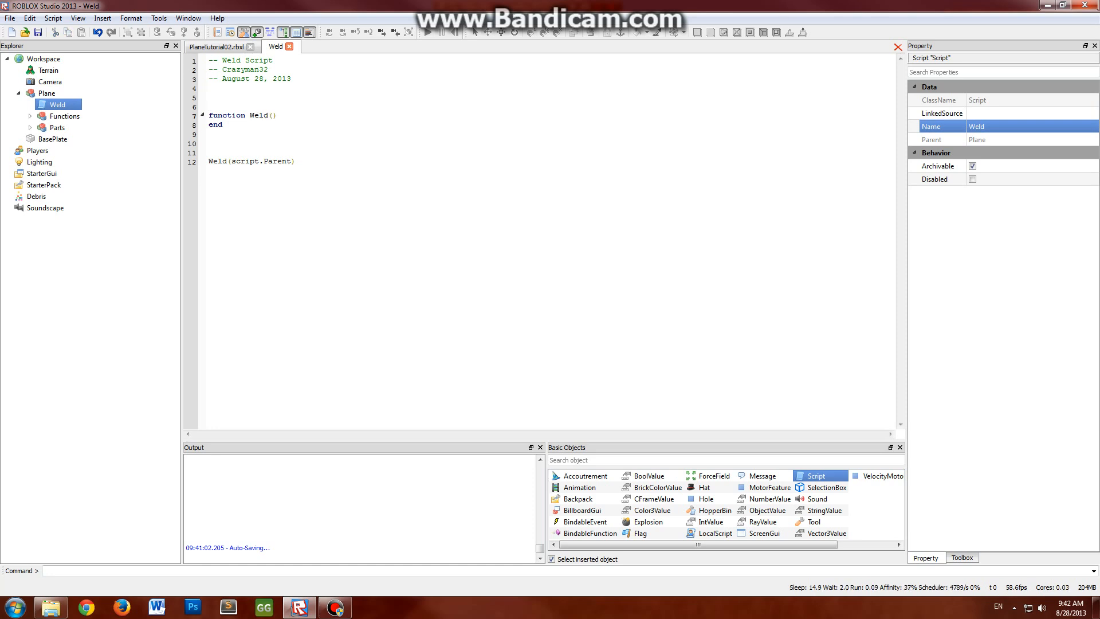
{"action": "left_click", "coordinate": [279, 115]}
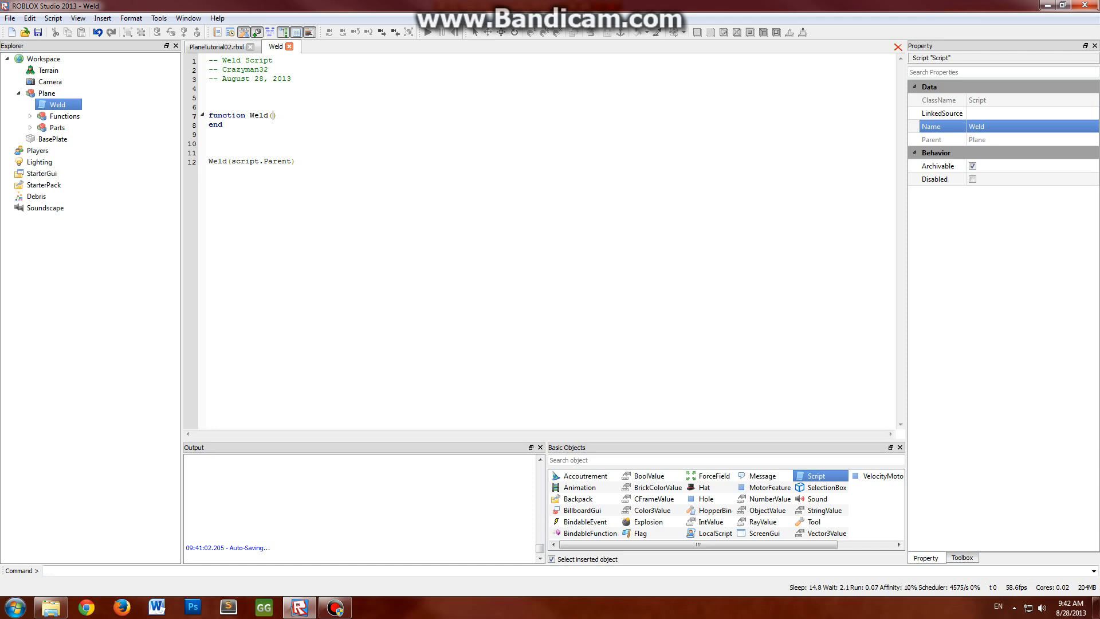
{"action": "type", "text": "parent"}
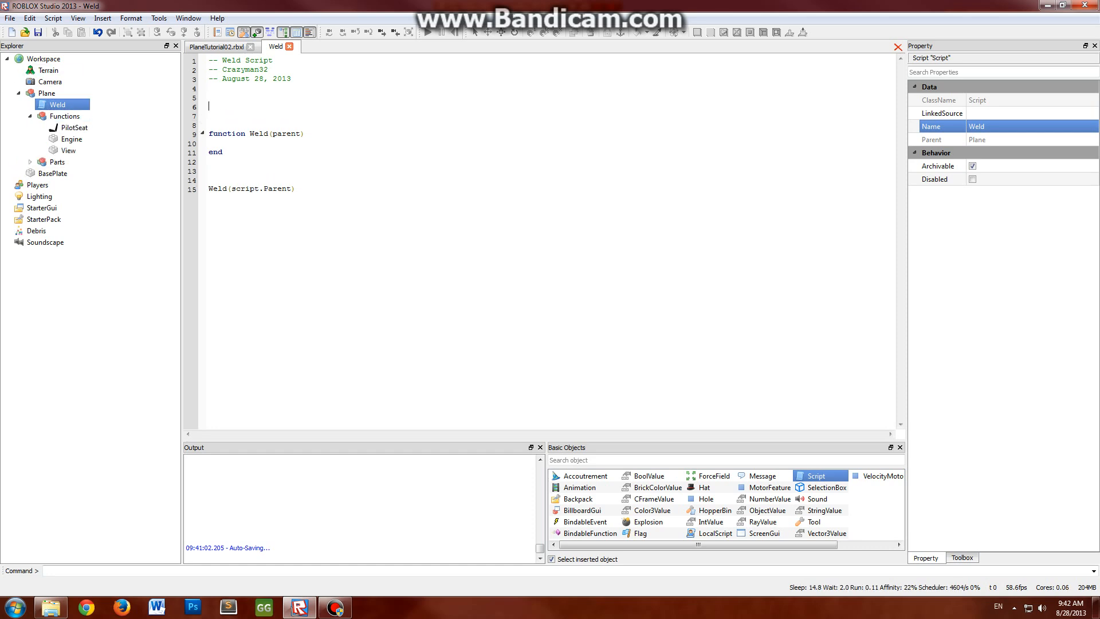
Add local weldTo = script.Parent.Functions.Engine above the function
{"action": "type", "text": "local weld"}
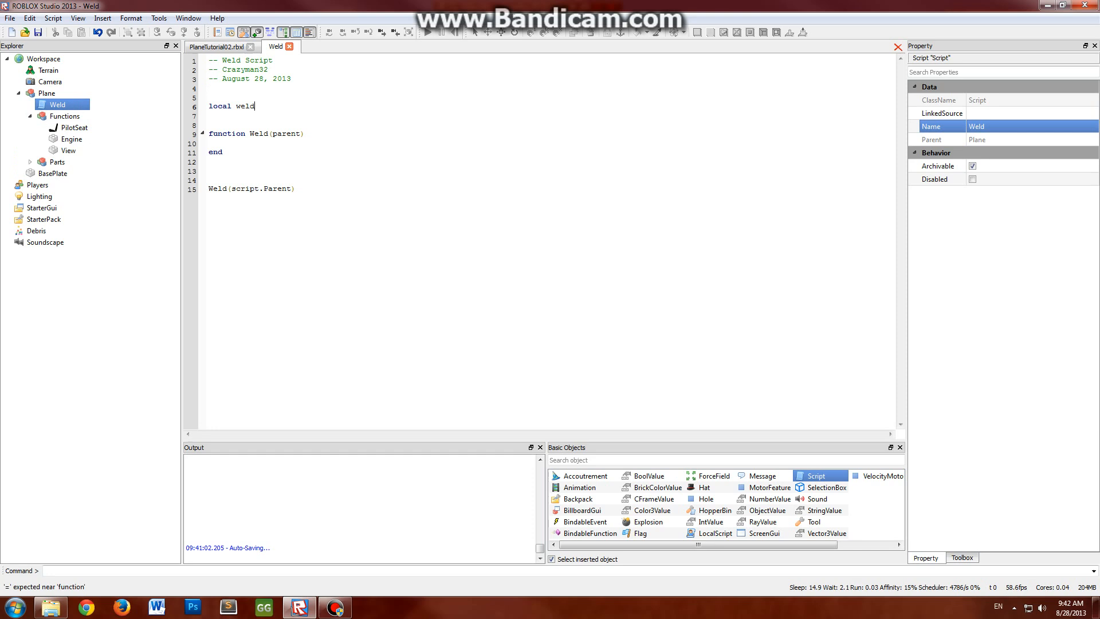
{"action": "type", "text": "To = script.Parent.Functions.Engine"}
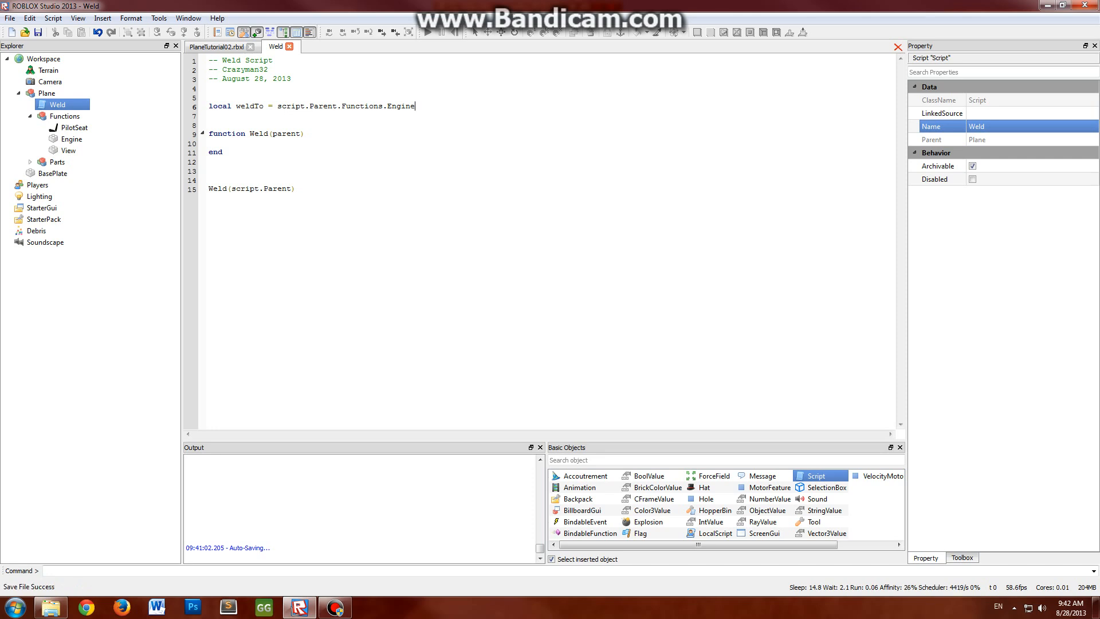
{"action": "double_click", "coordinate": [250, 105]}
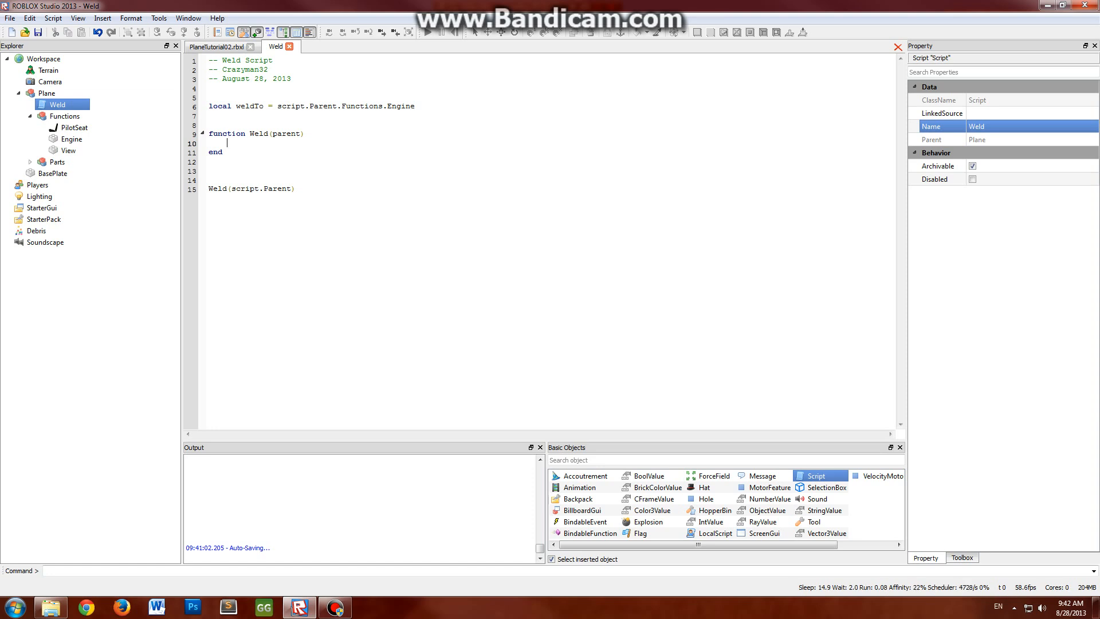
Write for _,v in pairs(parent:GetChildren()) do ... end inside the Weld function
{"action": "type", "text": "for"}
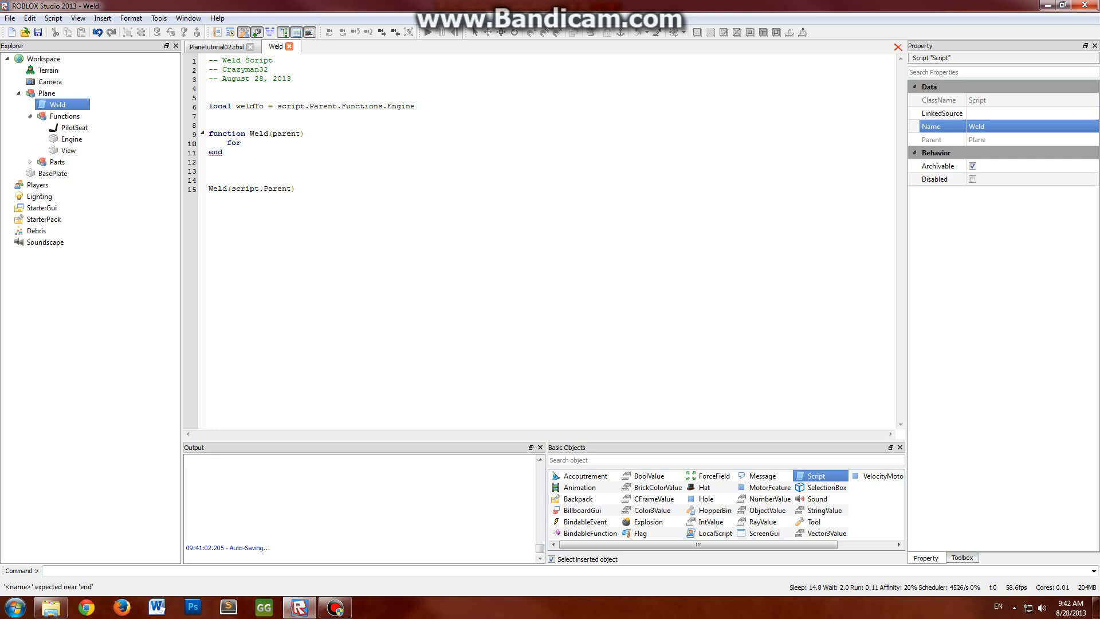
{"action": "type", "text": "_,v"}
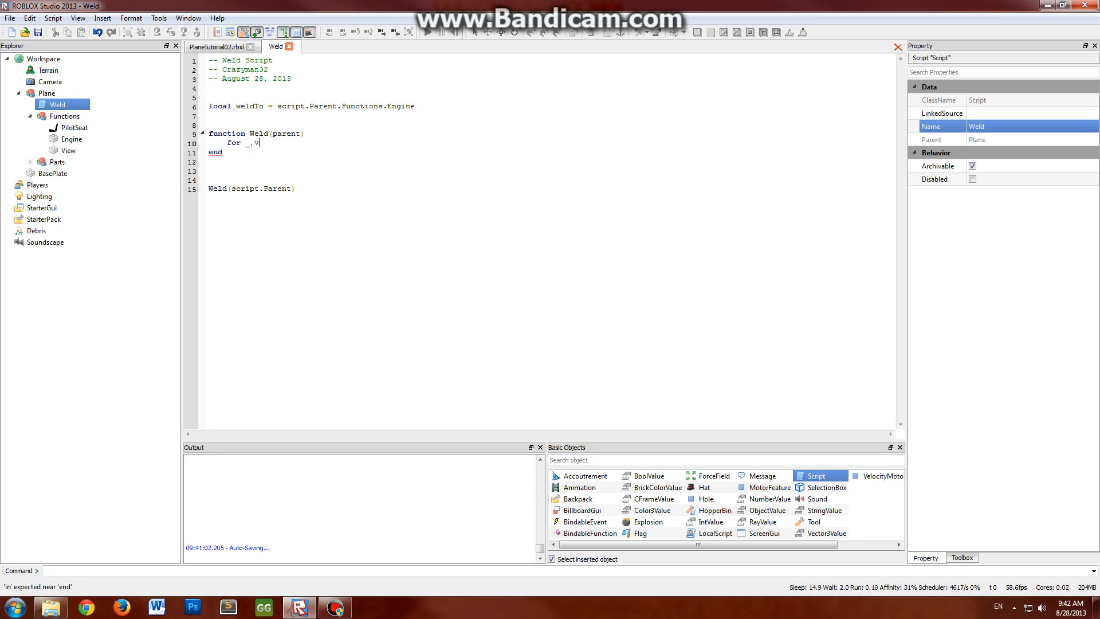
{"action": "type", "text": "in pairs("}
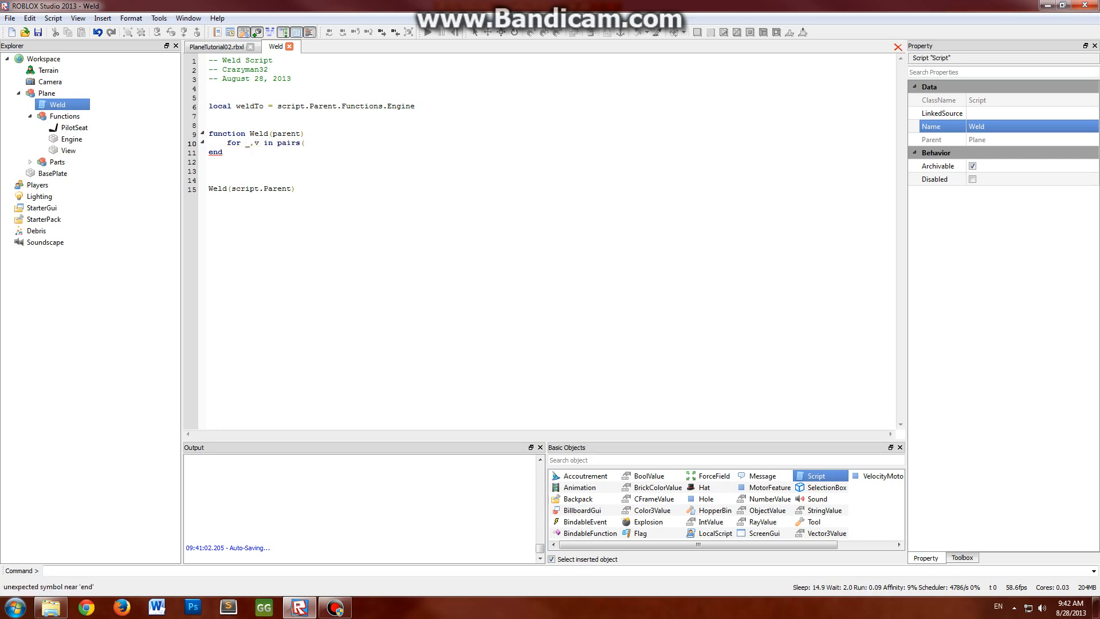
{"action": "type", "text": "parent:GetChildren"}
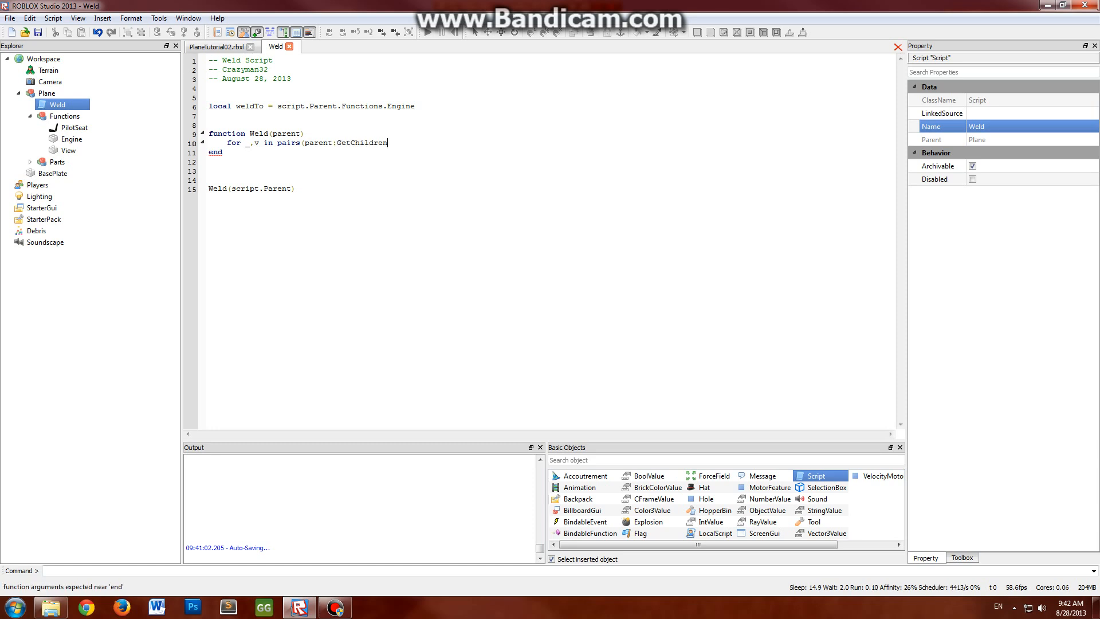
{"action": "type", "text": "() do"}
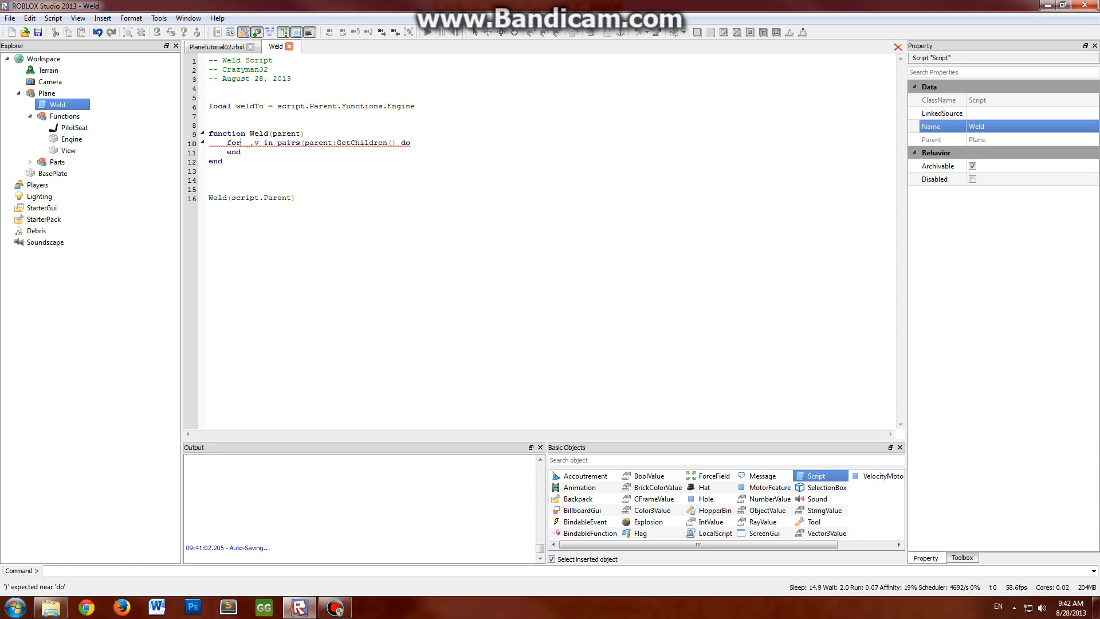
{"action": "type", "text": ")"}
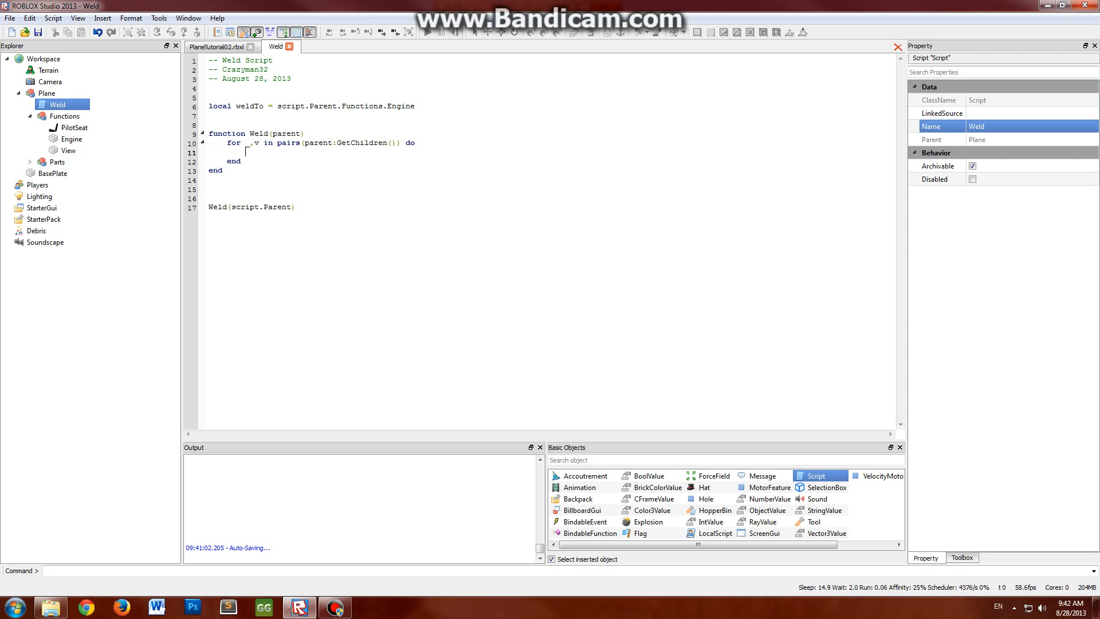
{"action": "mouse_move", "coordinate": [107, 129]}
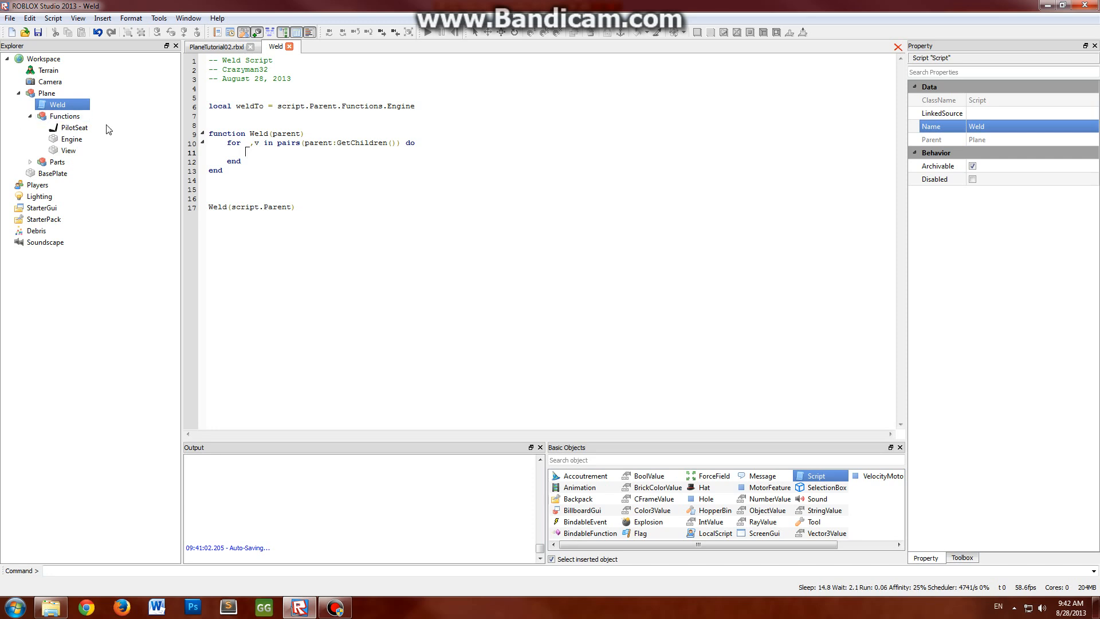
Check the Plane and Parts models, then add a recursive Weld(v) call in the loop body
{"action": "left_click", "coordinate": [56, 161]}
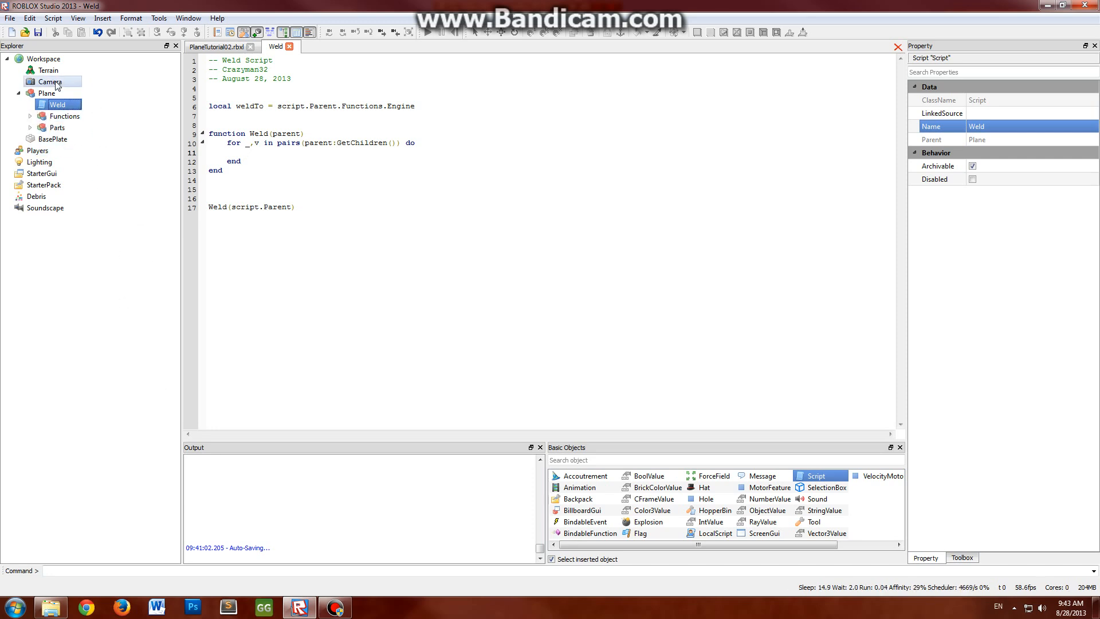
{"action": "left_click", "coordinate": [47, 92]}
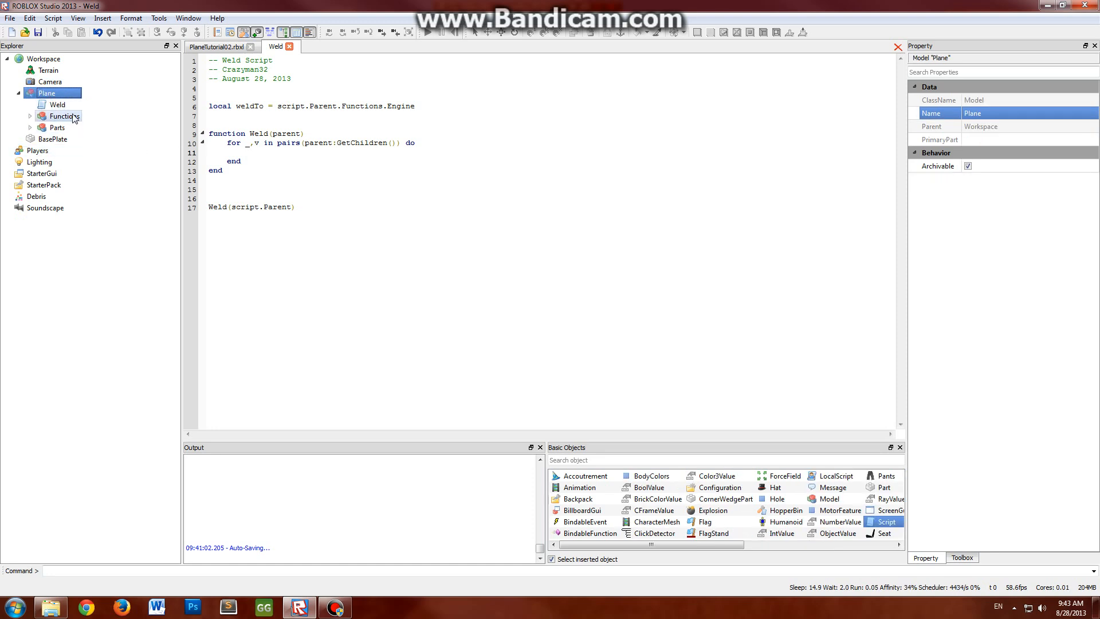
{"action": "left_click", "coordinate": [57, 104]}
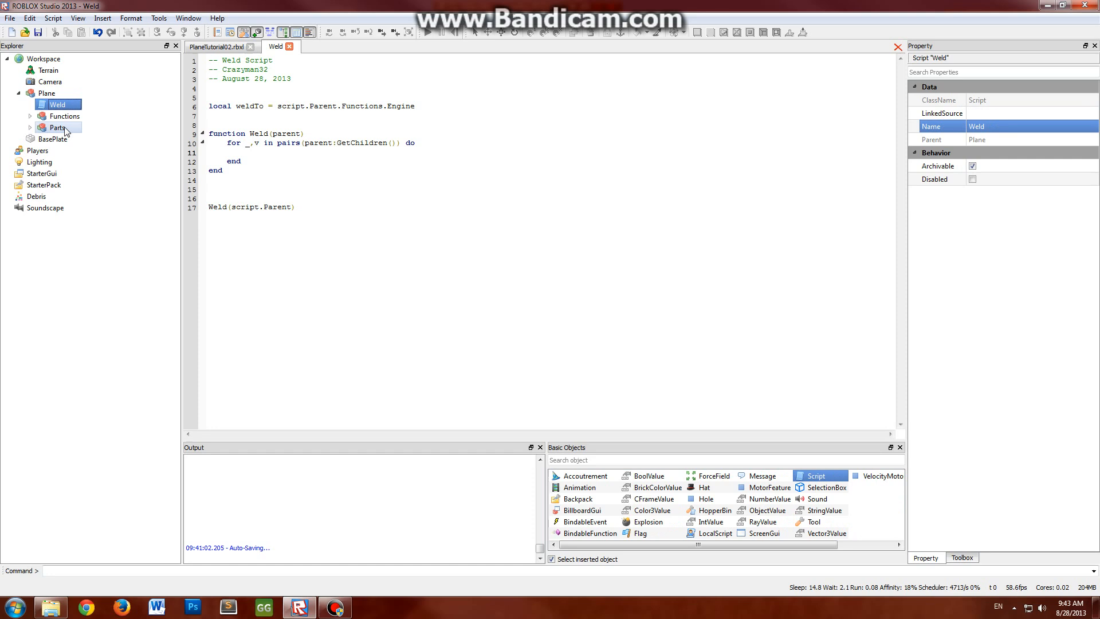
{"action": "left_click", "coordinate": [57, 127]}
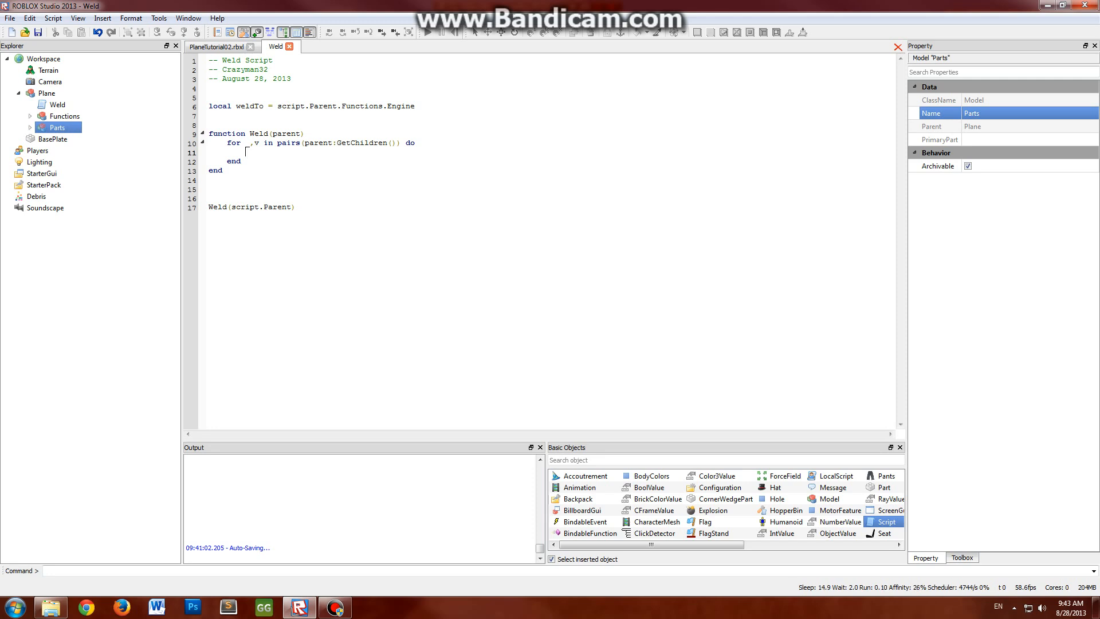
{"action": "type", "text": "Weld(v"}
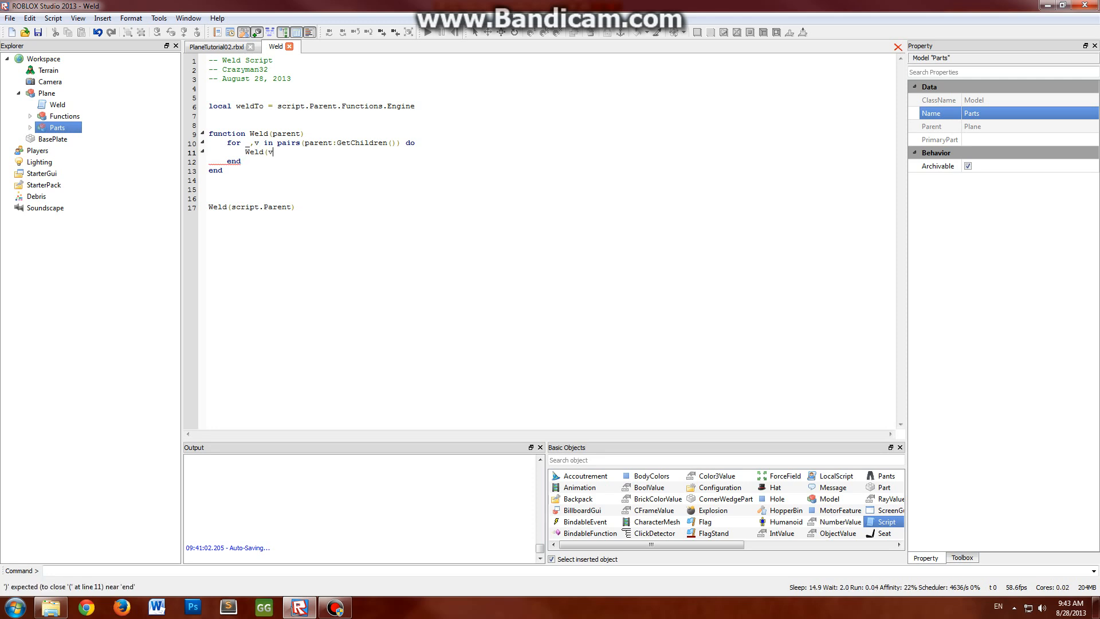
{"action": "type", "text": ")"}
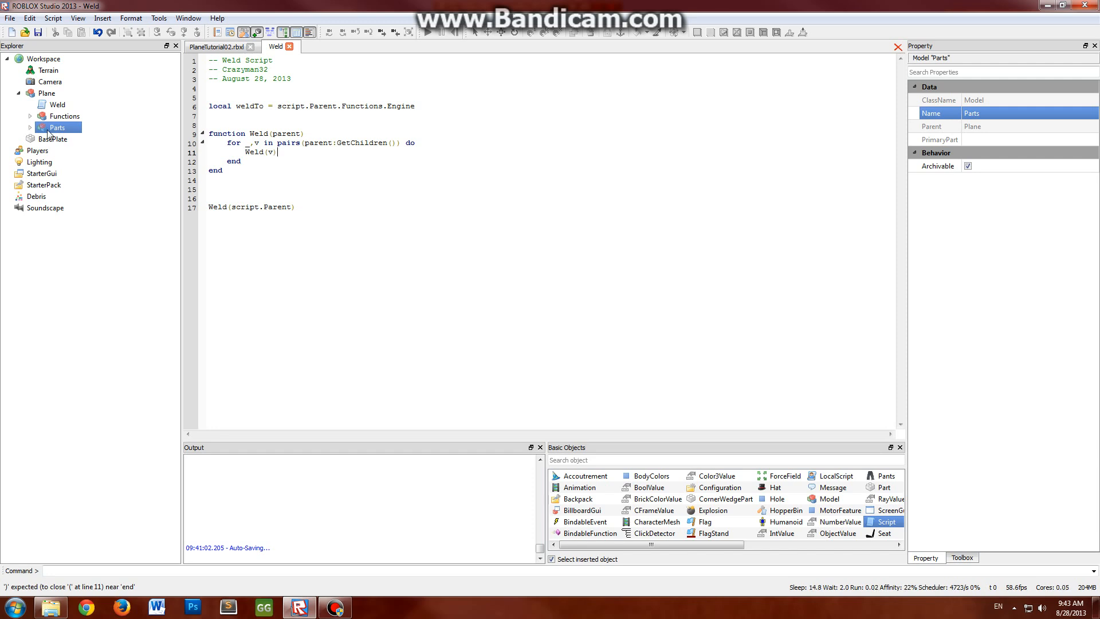
Browse the Functions and Parts models in Explorer, then collapse Functions again
{"action": "left_click", "coordinate": [57, 104]}
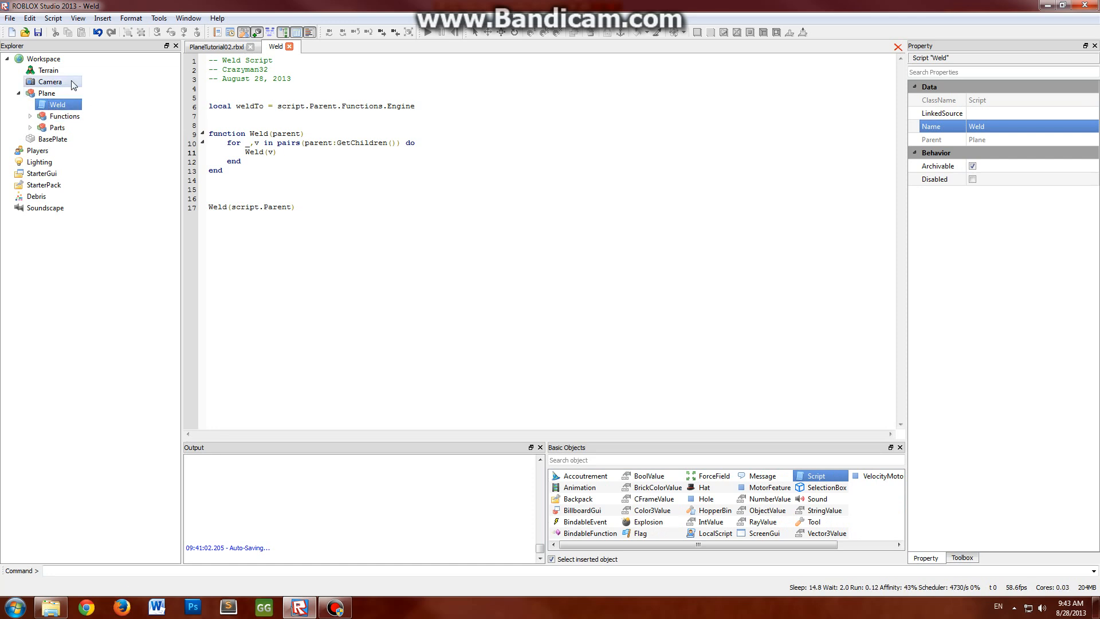
{"action": "left_click", "coordinate": [64, 115]}
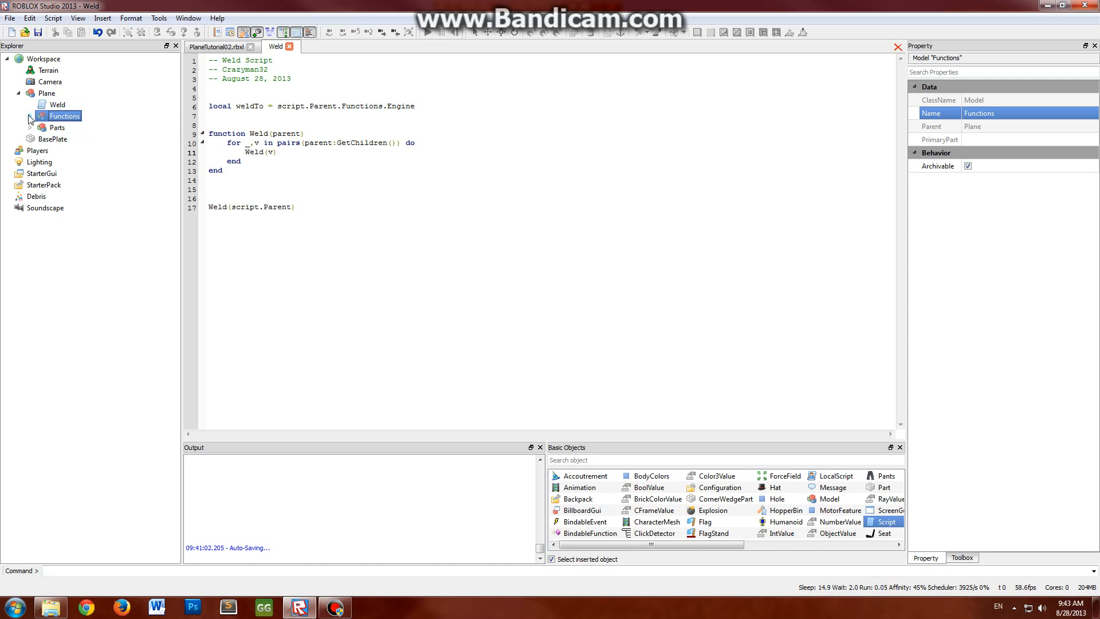
{"action": "left_click", "coordinate": [30, 115]}
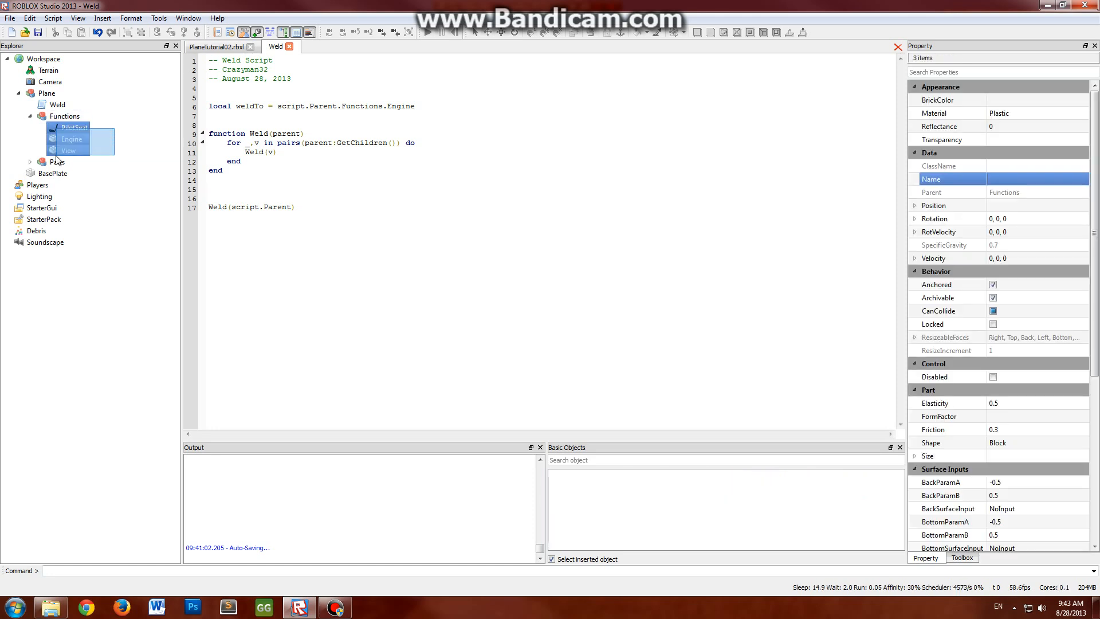
{"action": "left_click", "coordinate": [57, 162]}
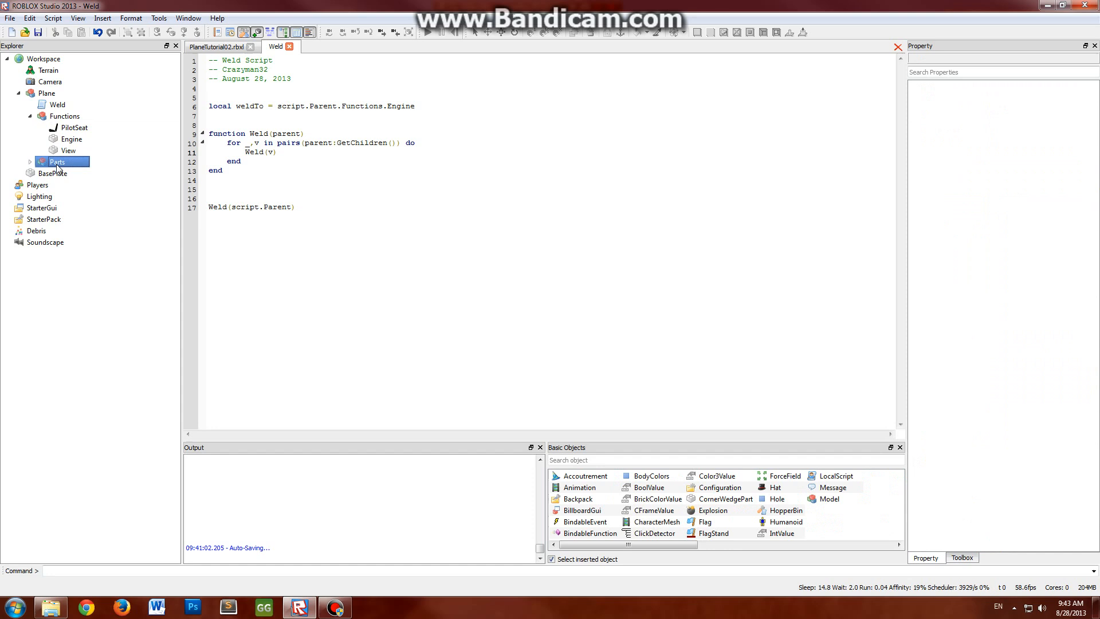
{"action": "left_click", "coordinate": [30, 161]}
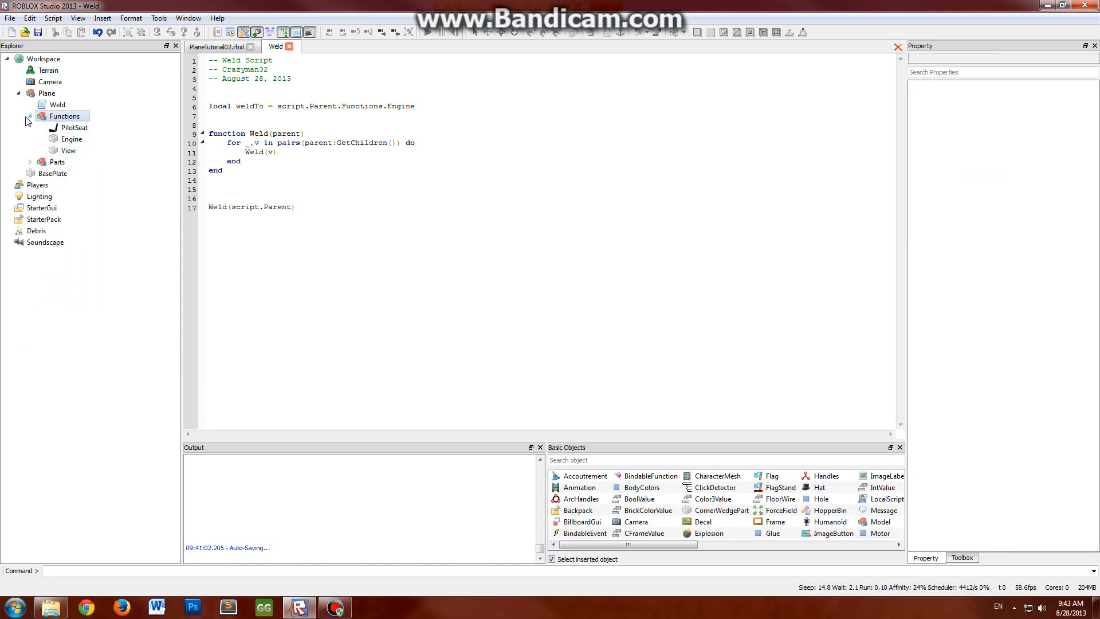
{"action": "left_click", "coordinate": [30, 115]}
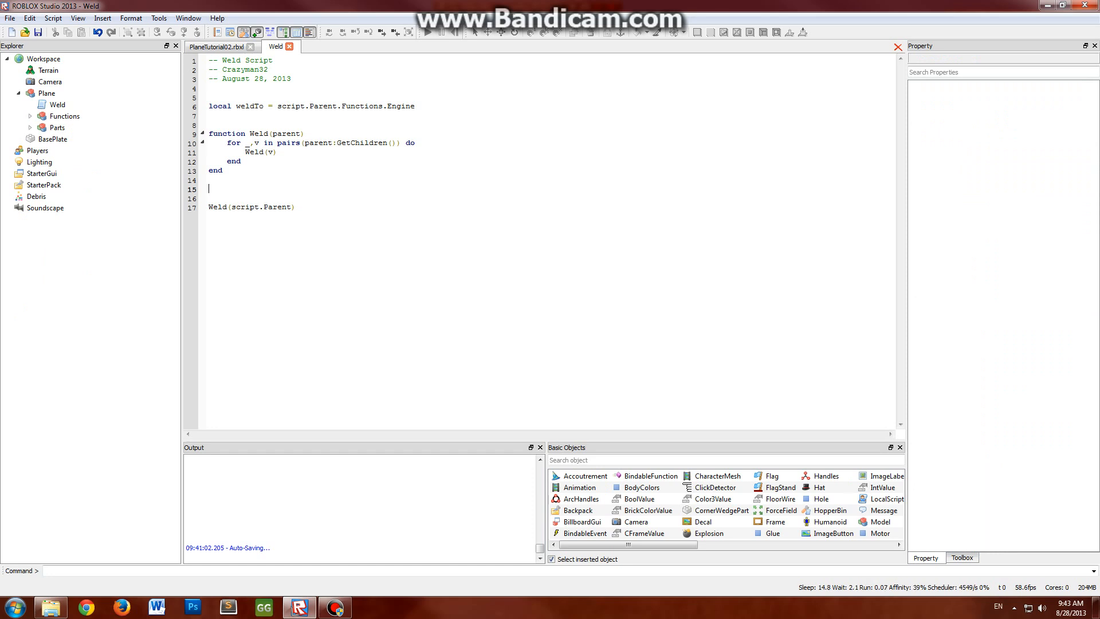
Insert an empty if (v:IsA("BasePart")) then ... end block above Weld(v) in the loop
{"action": "left_click", "coordinate": [414, 143]}
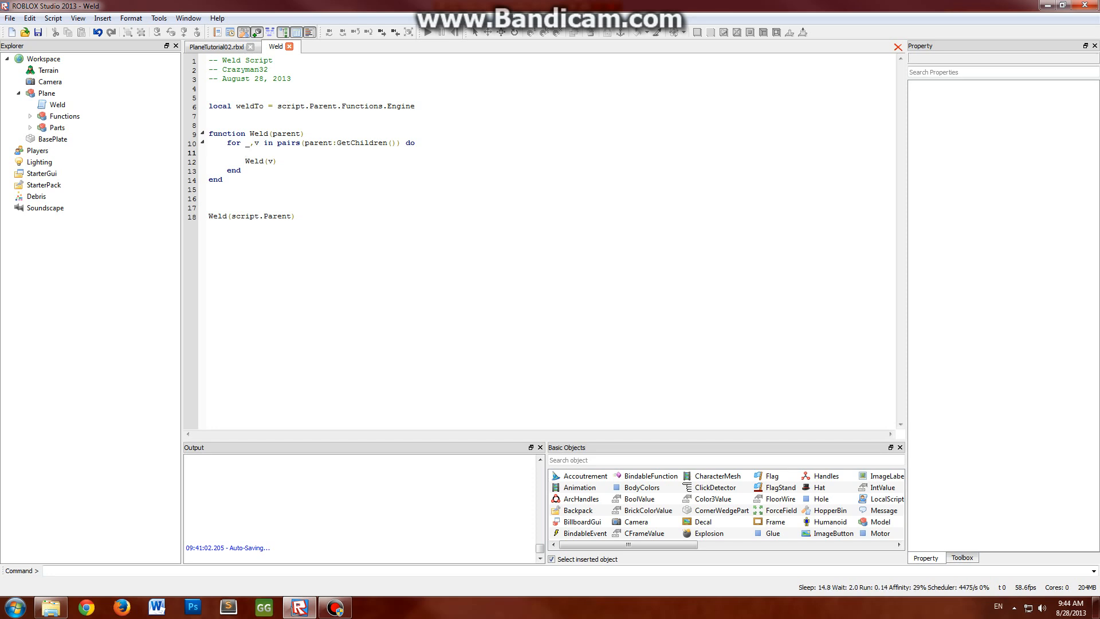
{"action": "left_click", "coordinate": [245, 151]}
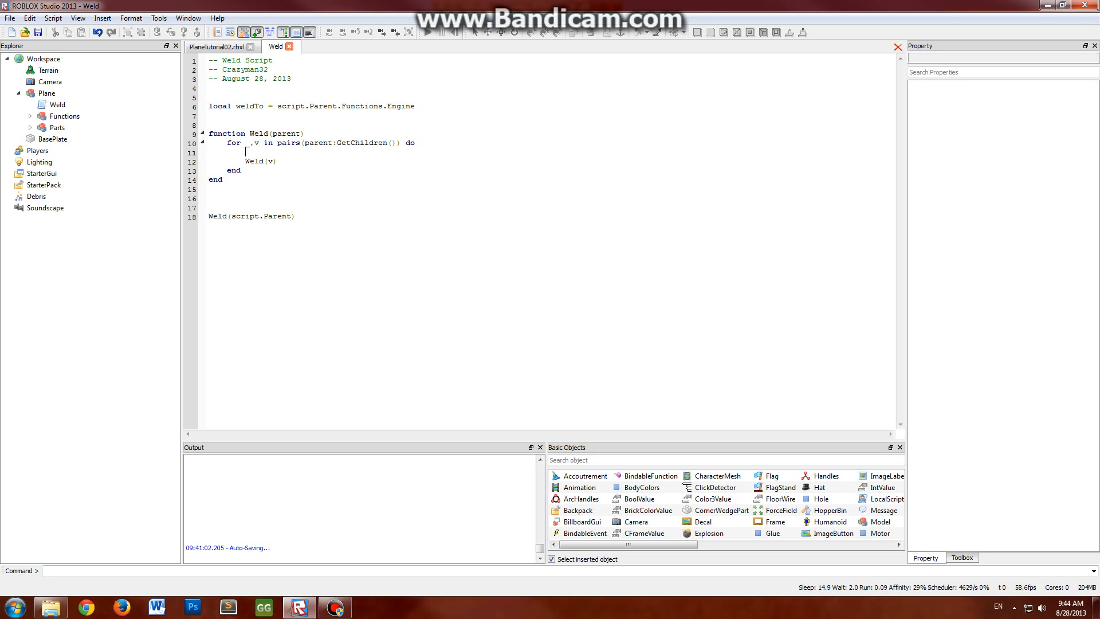
{"action": "type", "text": "if (v:"}
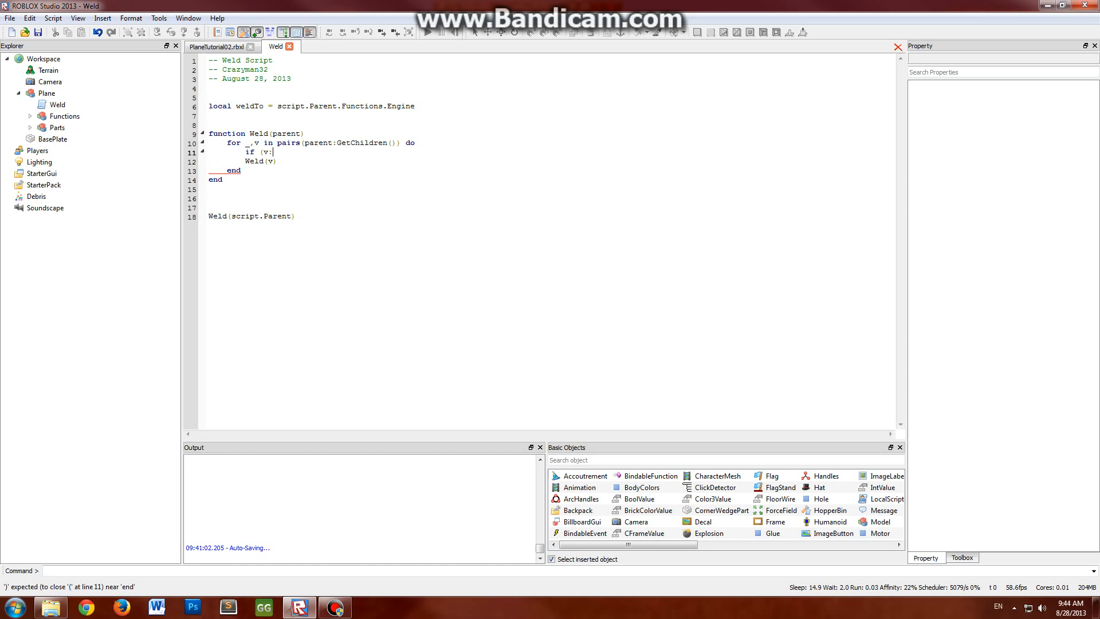
{"action": "type", "text": "IsA(\"BasePart\")) then"}
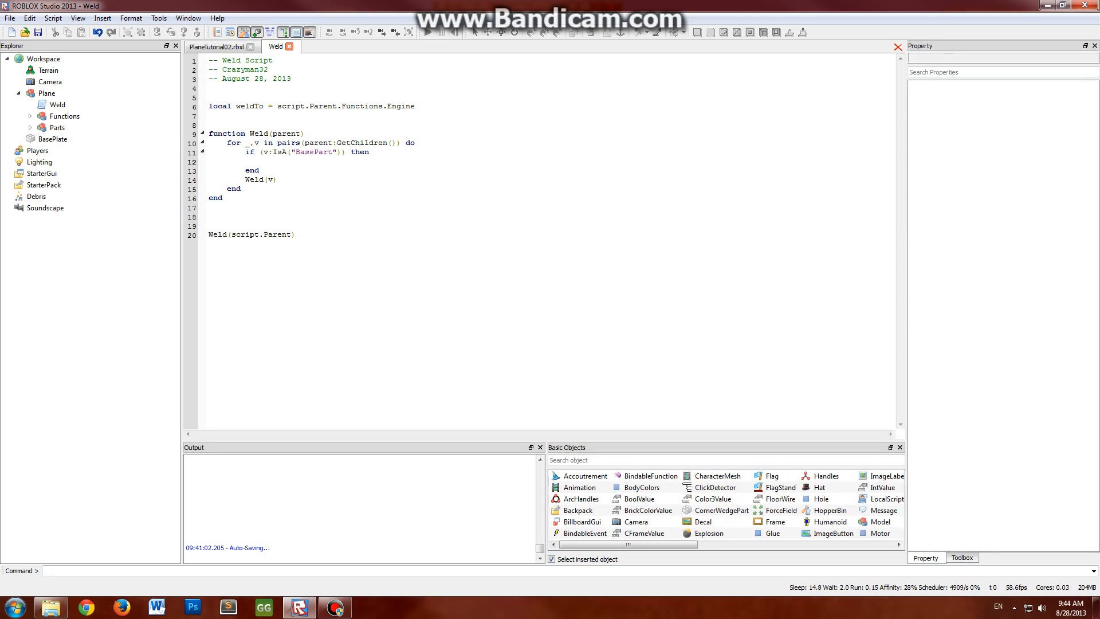
Inside the BasePart check create local w = Instance.new("Weld") named "PlaneWeld"
{"action": "left_click", "coordinate": [263, 161]}
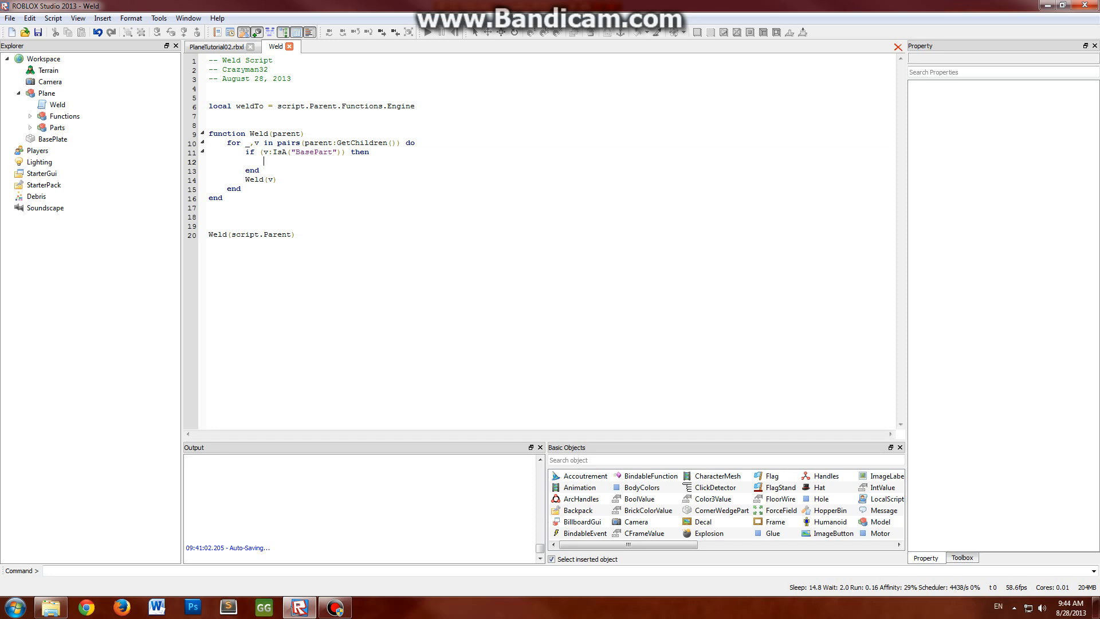
{"action": "type", "text": "lcoa"}
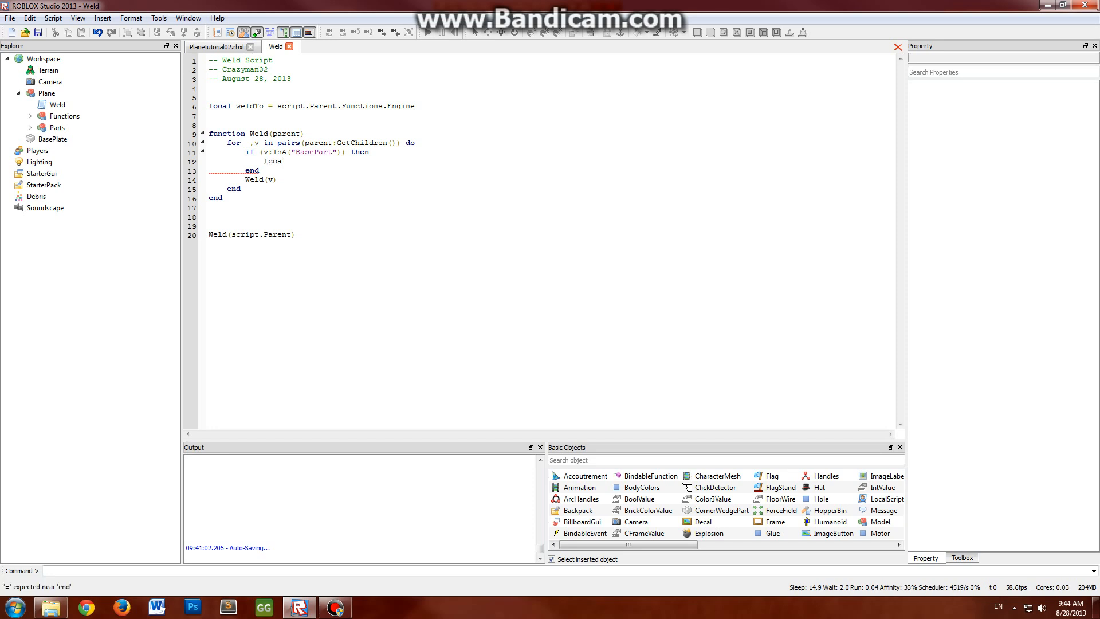
{"action": "type", "text": "local w = Ins"}
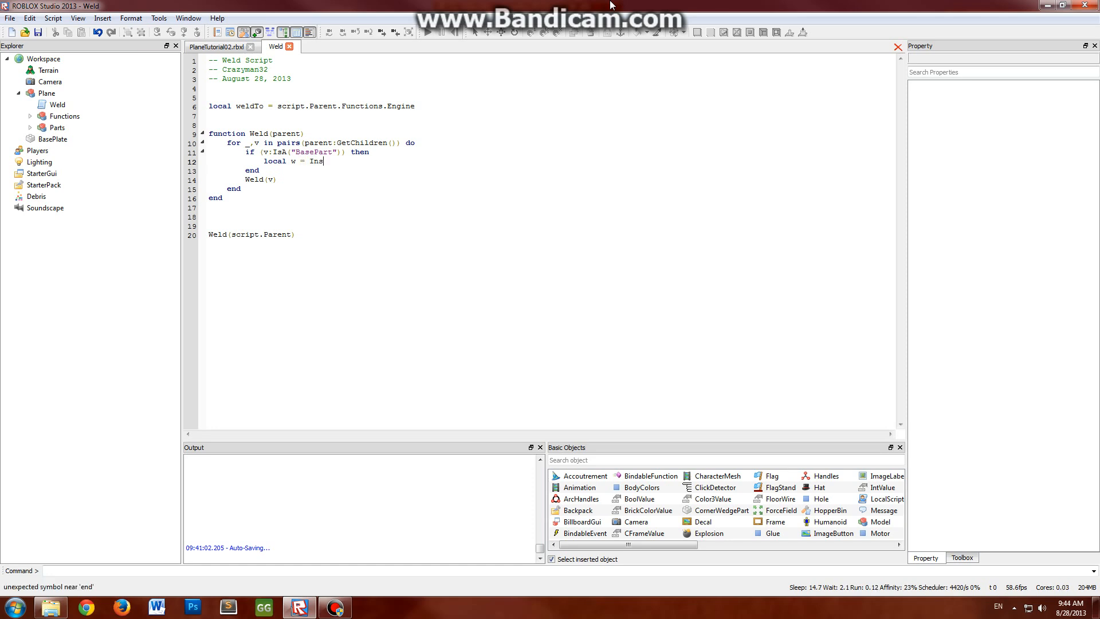
{"action": "type", "text": "tance.new(\"Weld"}
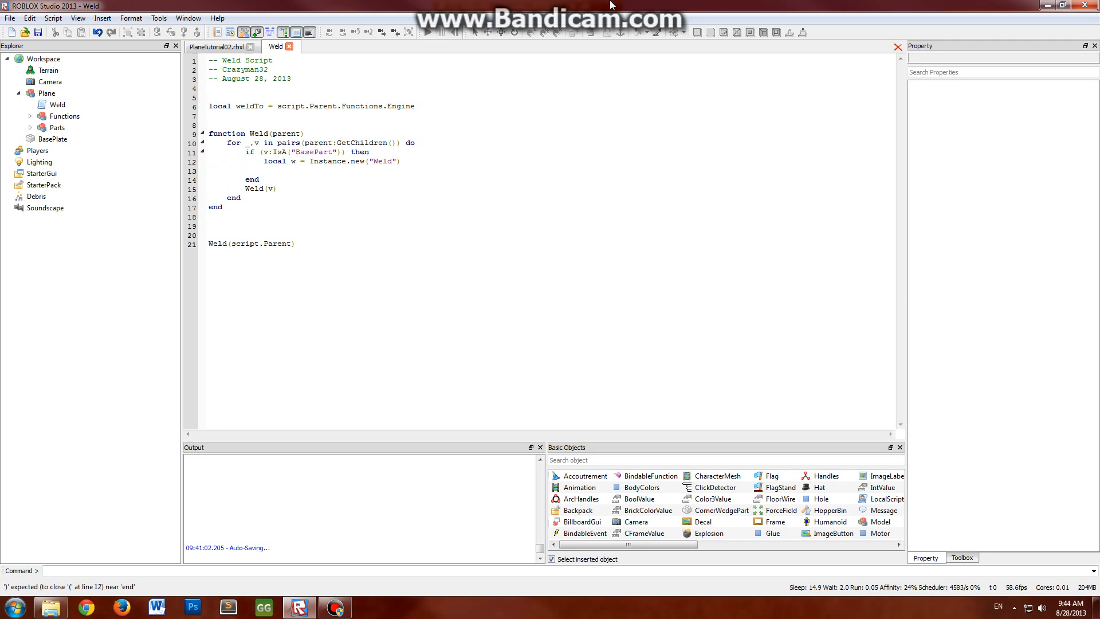
{"action": "type", "text": "w.Name ="}
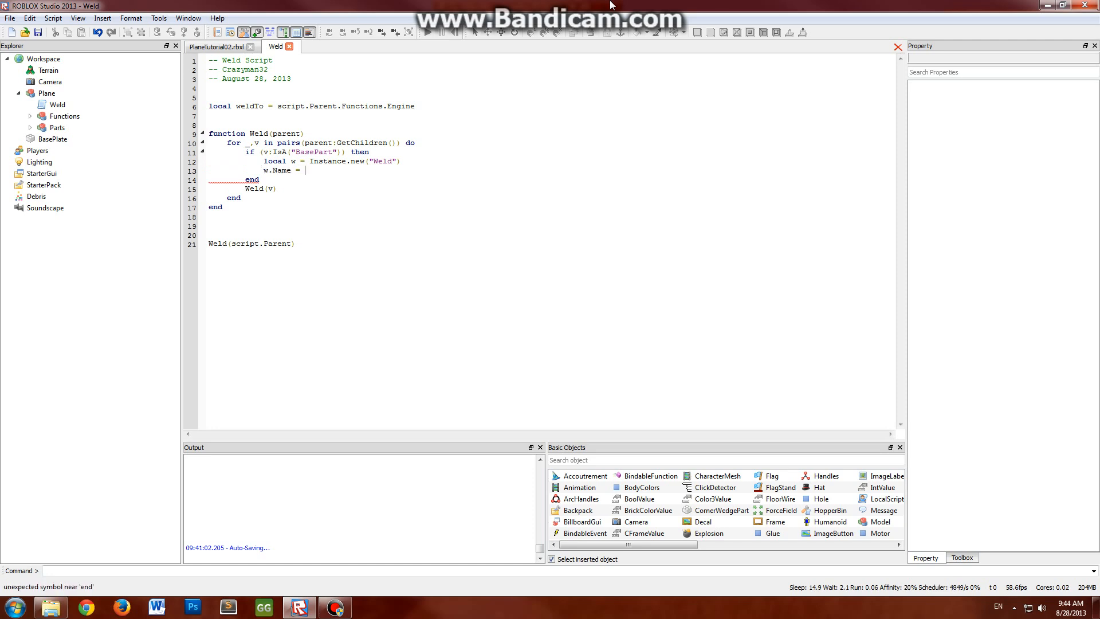
{"action": "type", "text": "\"PlaneWeld\""}
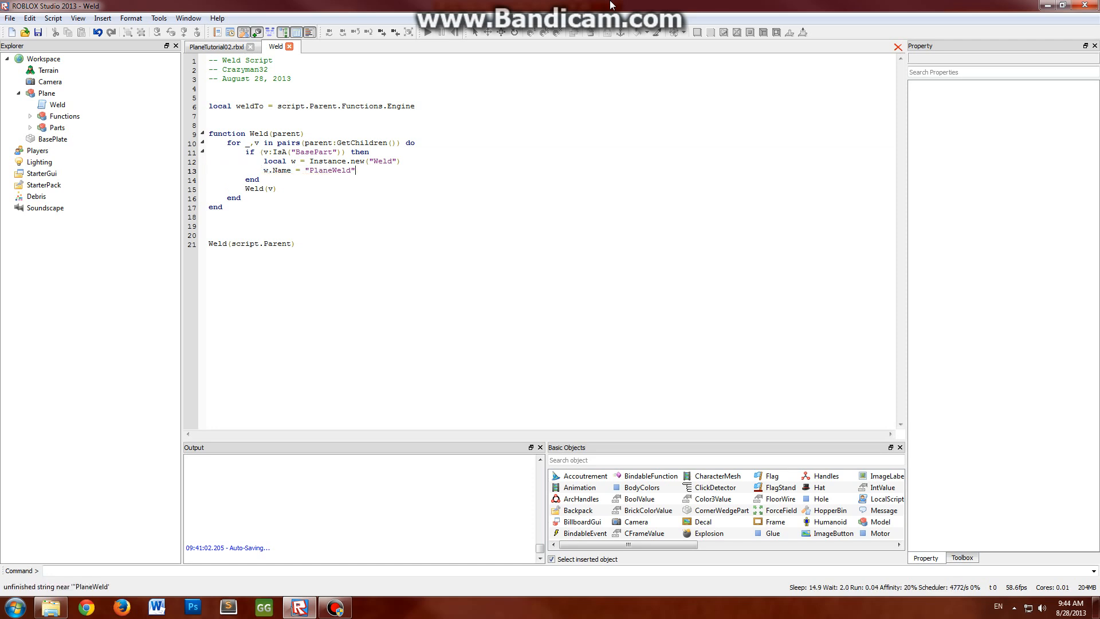
{"action": "key", "text": "enter"}
{"action": "type", "text": "w"}
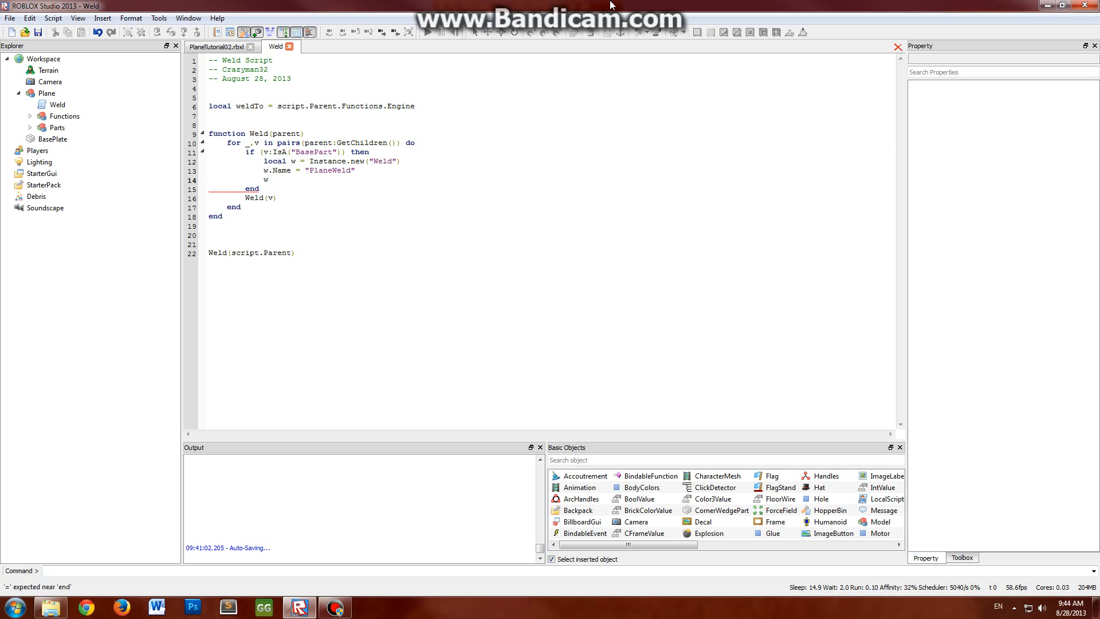
Set w.Part0 = weldTo, w.Part1 = v and w.C0 = weldTo.CFrame:inverse()
{"action": "type", "text": ".Part0"}
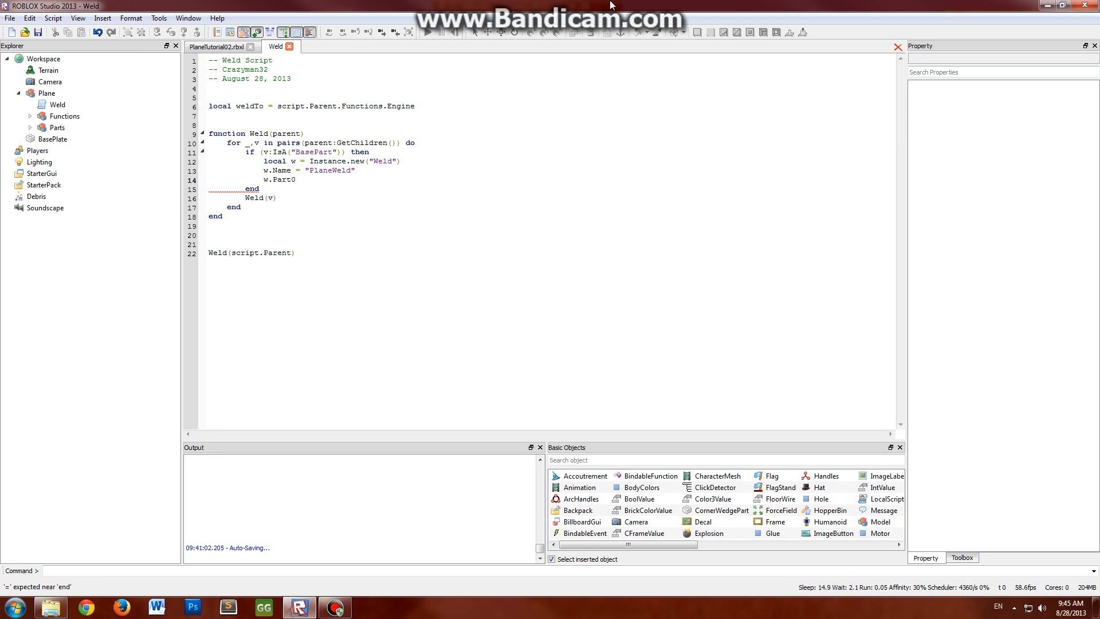
{"action": "type", "text": "= weldTo"}
{"action": "type", "text": "w.Part"}
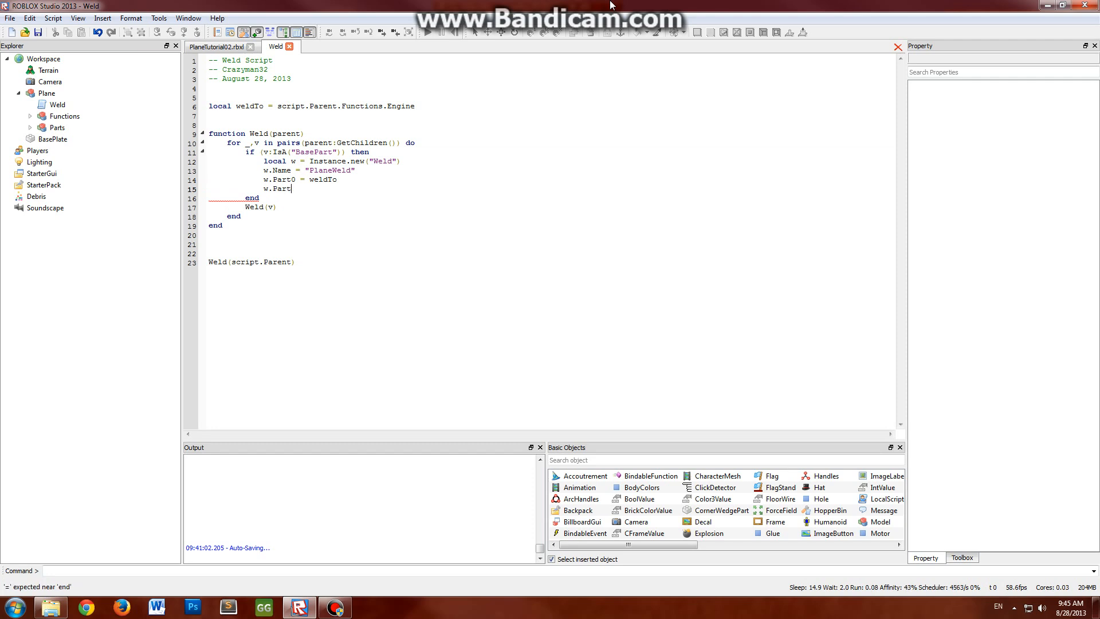
{"action": "type", "text": "1 = v"}
{"action": "type", "text": "w.C0 ="}
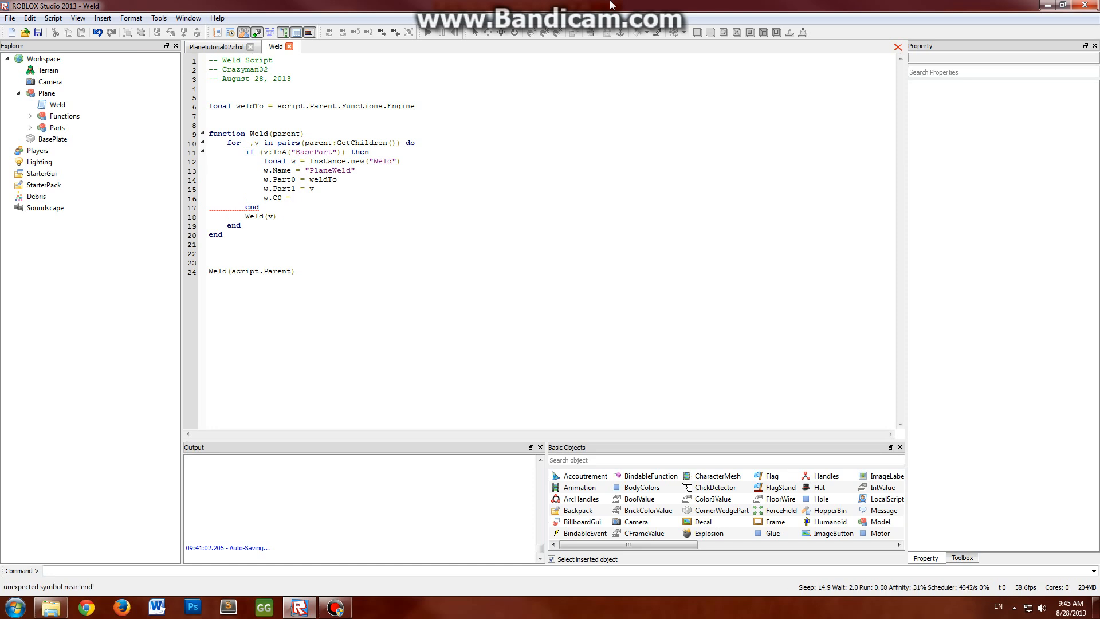
{"action": "type", "text": "weldTo."}
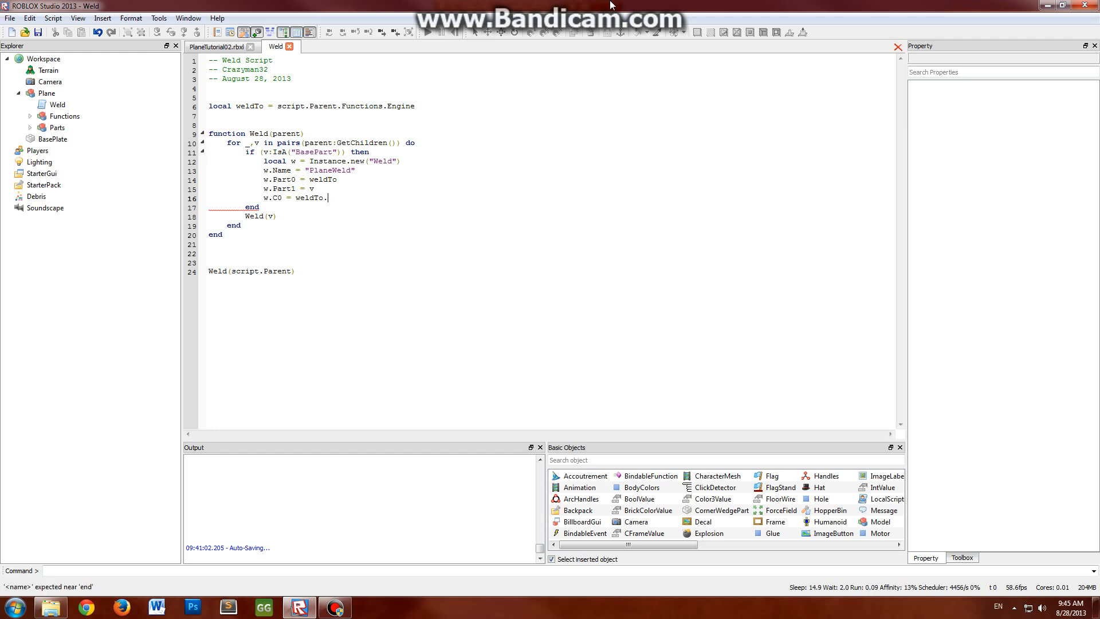
{"action": "type", "text": "CFrame:inverse()"}
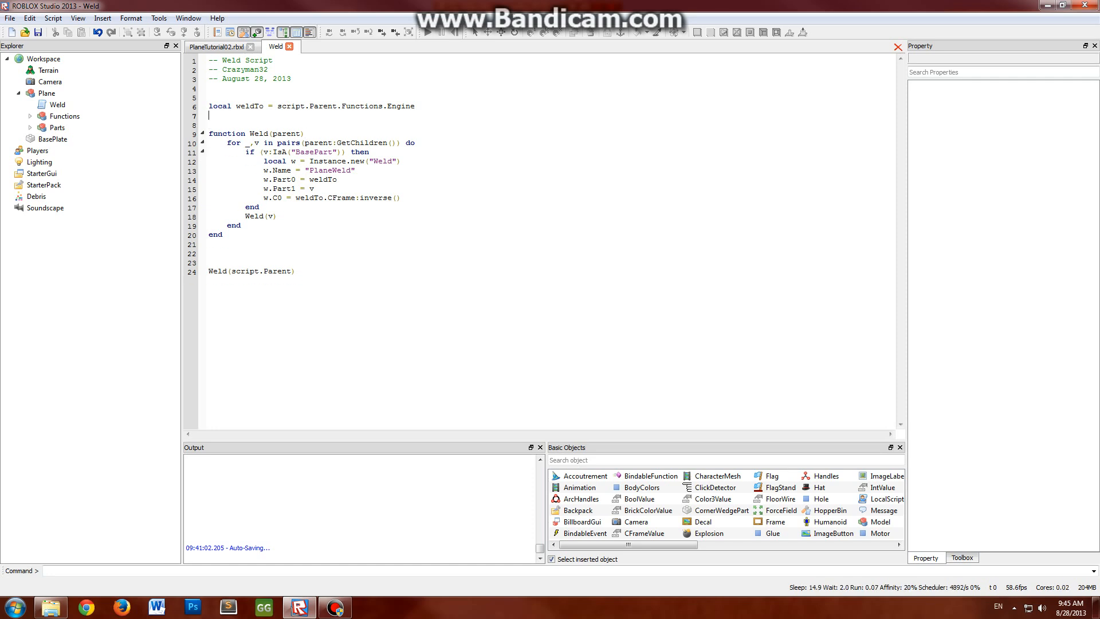
Add local weldToCf = weldTo.CFrame:inverse() and make C0 use weldToCf instead
{"action": "type", "text": "local weldToCf ="}
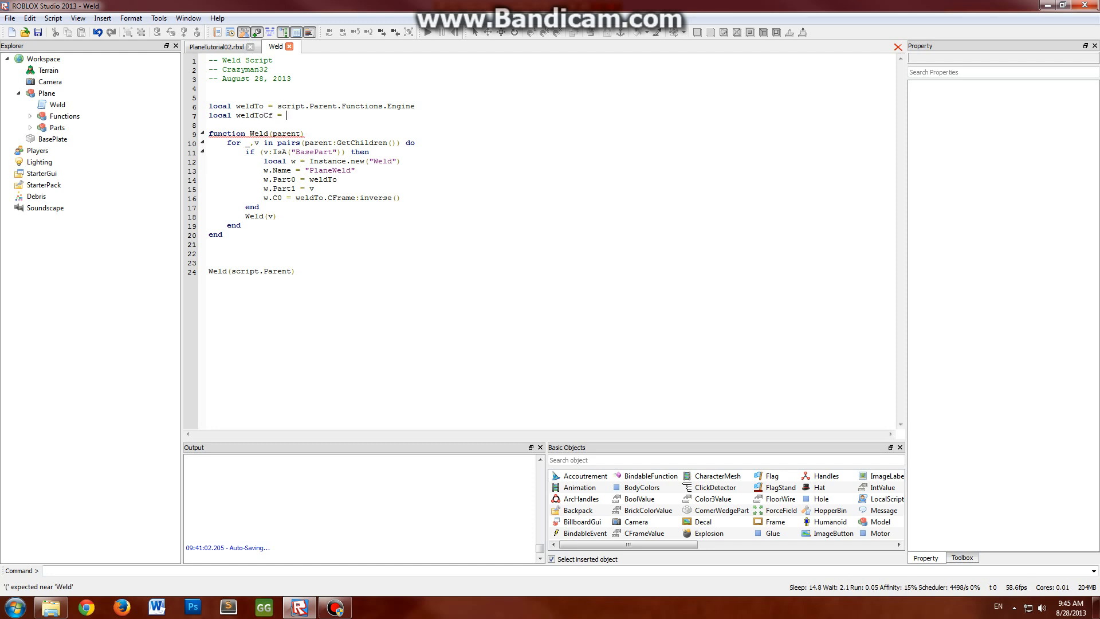
{"action": "type", "text": "weldTo.CFrame:inverse()"}
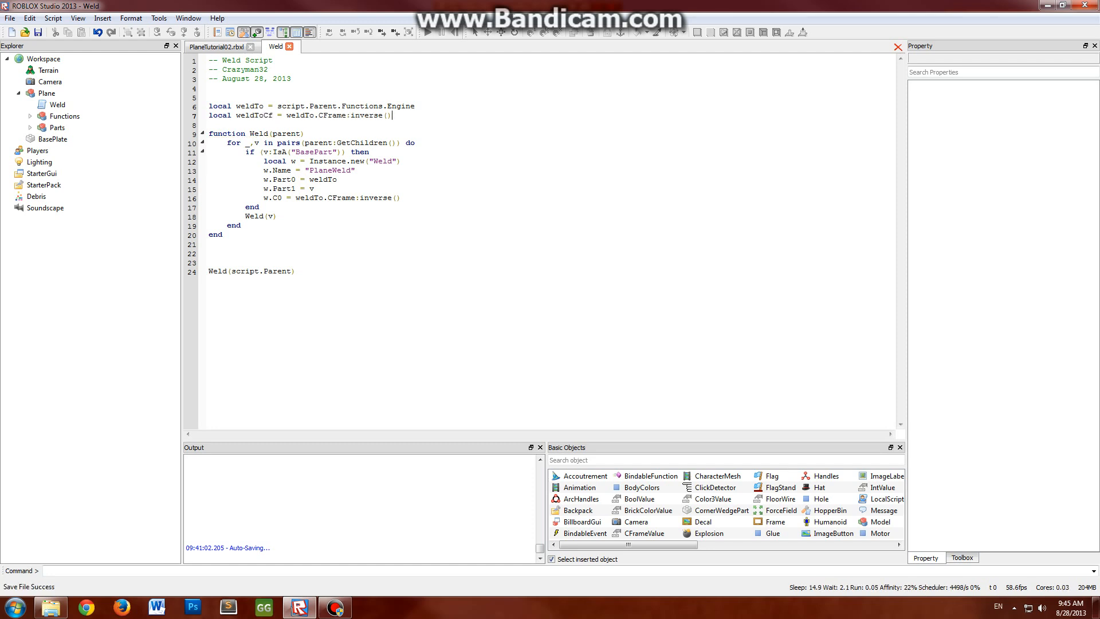
{"action": "left_click_drag", "start_coordinate": [296, 197], "coordinate": [401, 197]}
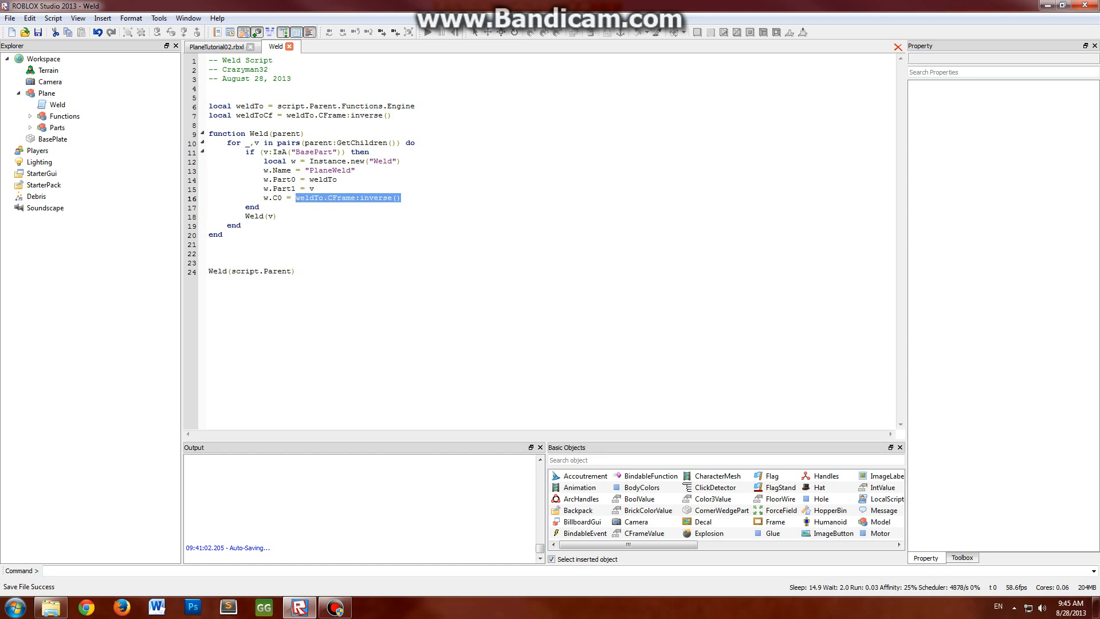
{"action": "type", "text": "weldToCf"}
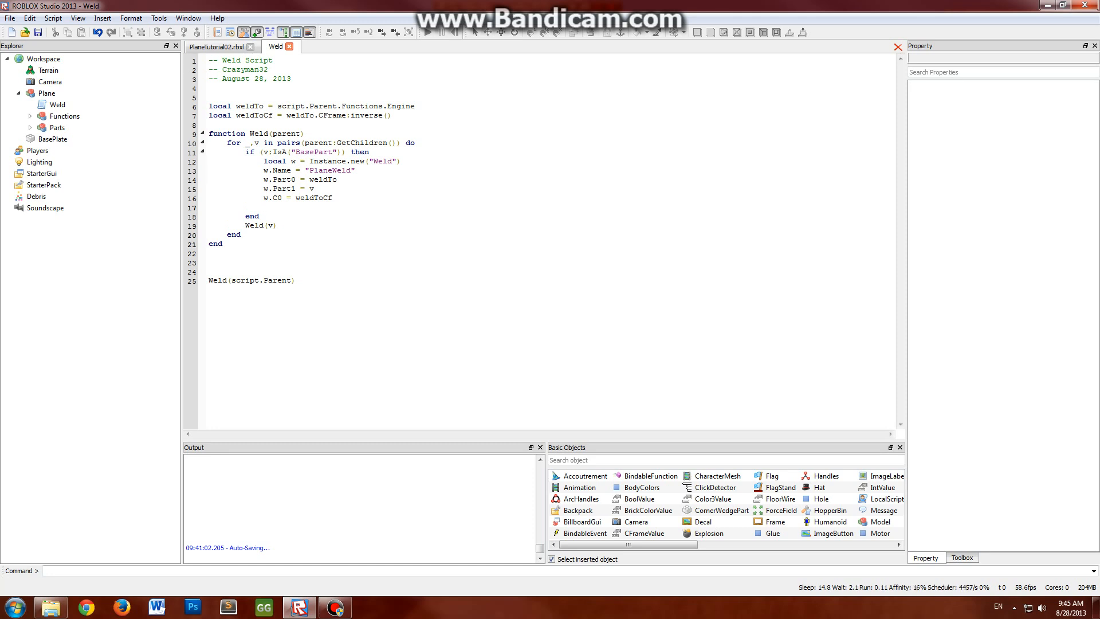
{"action": "left_click_drag", "start_coordinate": [209, 106], "coordinate": [392, 115]}
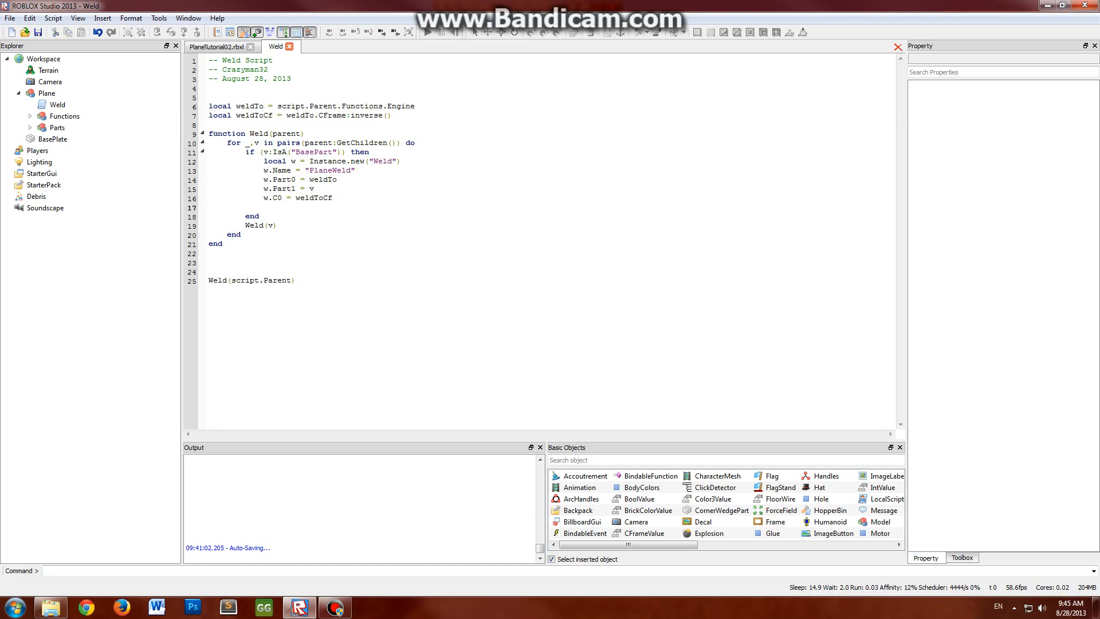
Set w.C1 = v.CFrame:inverse() and w.Parent = weldTo, completing the weld loop
{"action": "type", "text": "w.C1 ="}
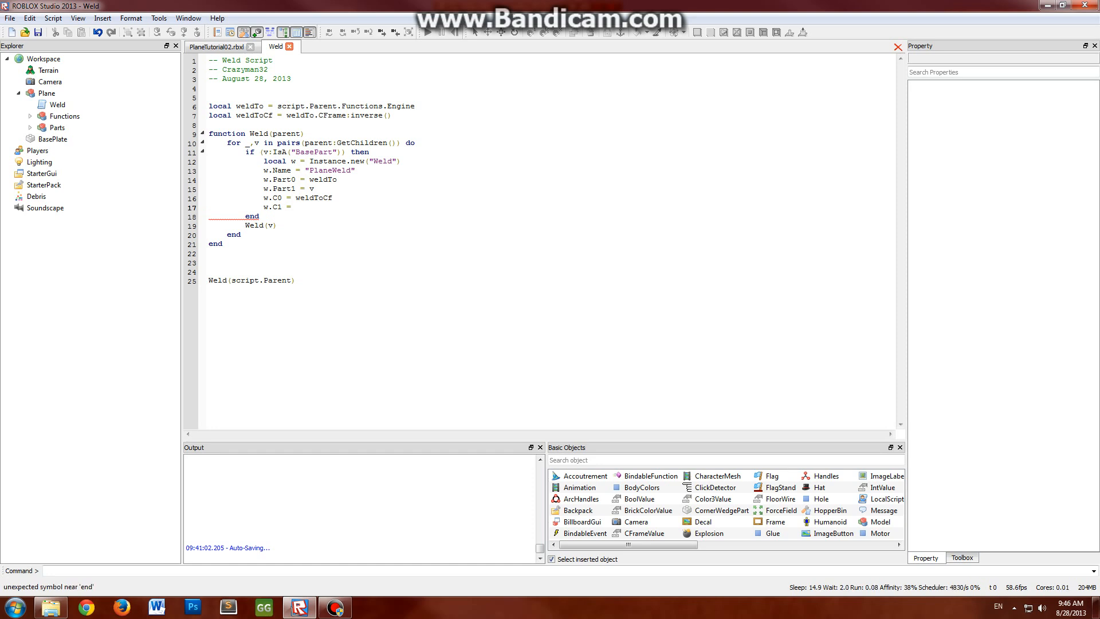
{"action": "type", "text": "v.C"}
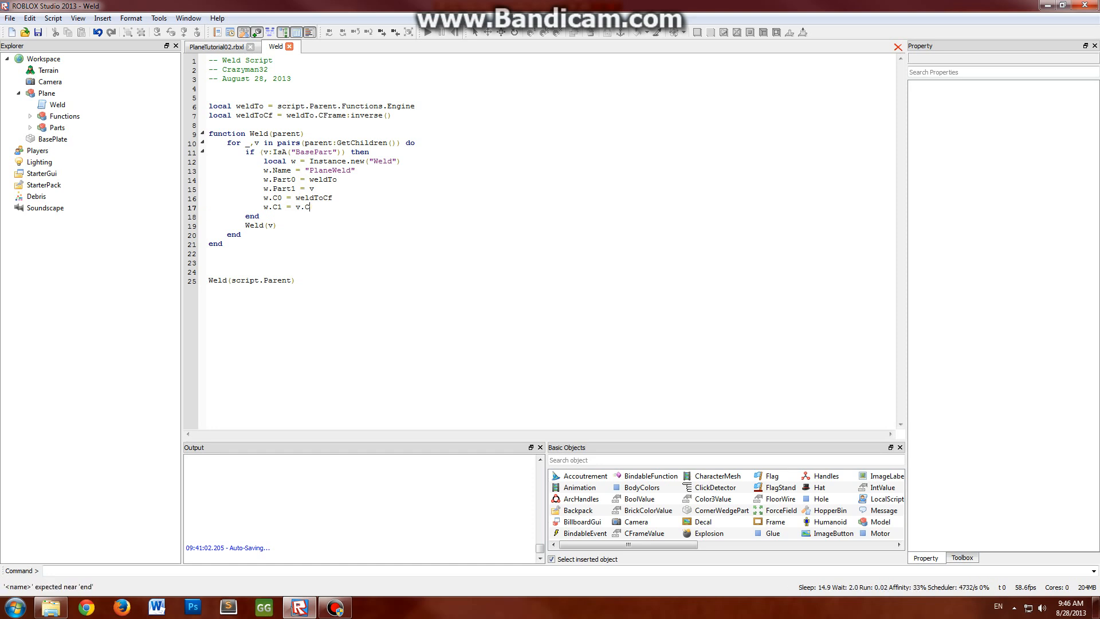
{"action": "type", "text": "Frame:inverse()"}
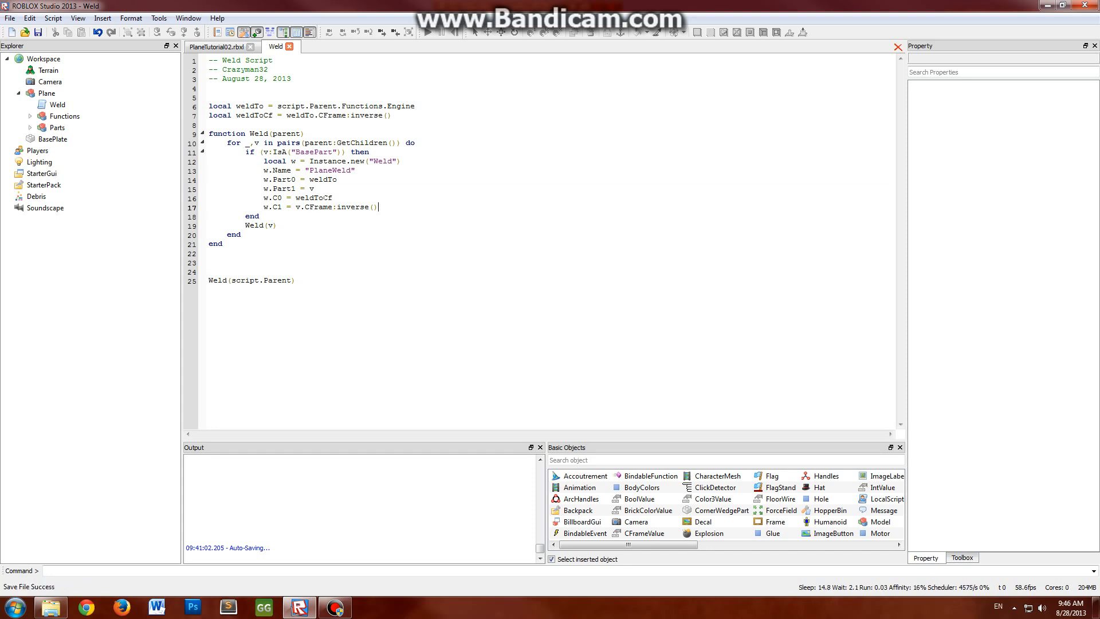
{"action": "type", "text": "w."}
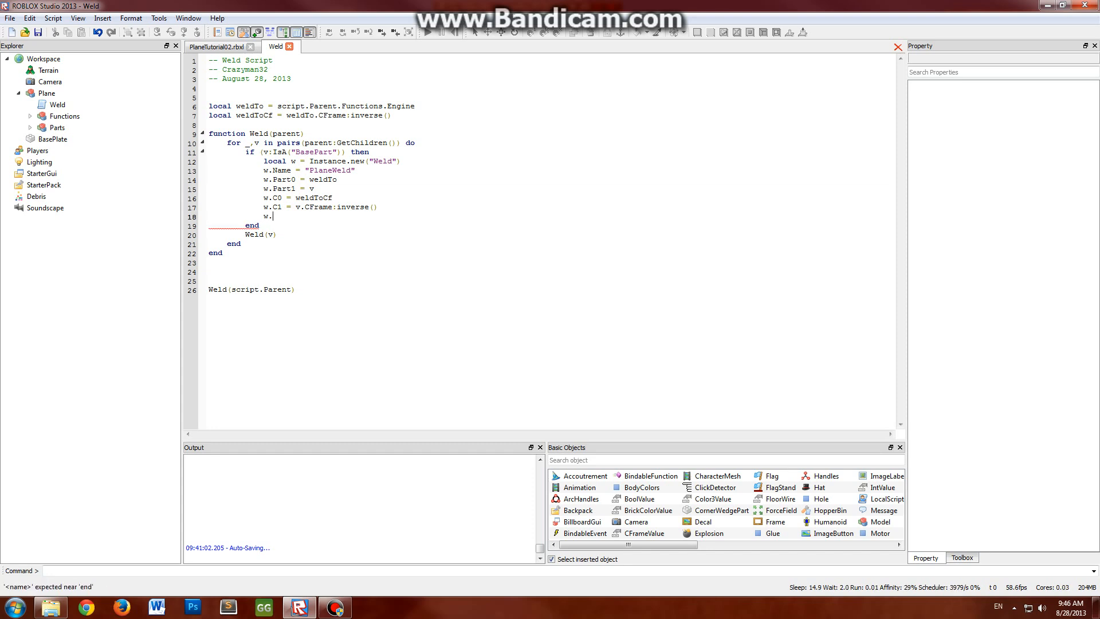
{"action": "type", "text": "Parent ="}
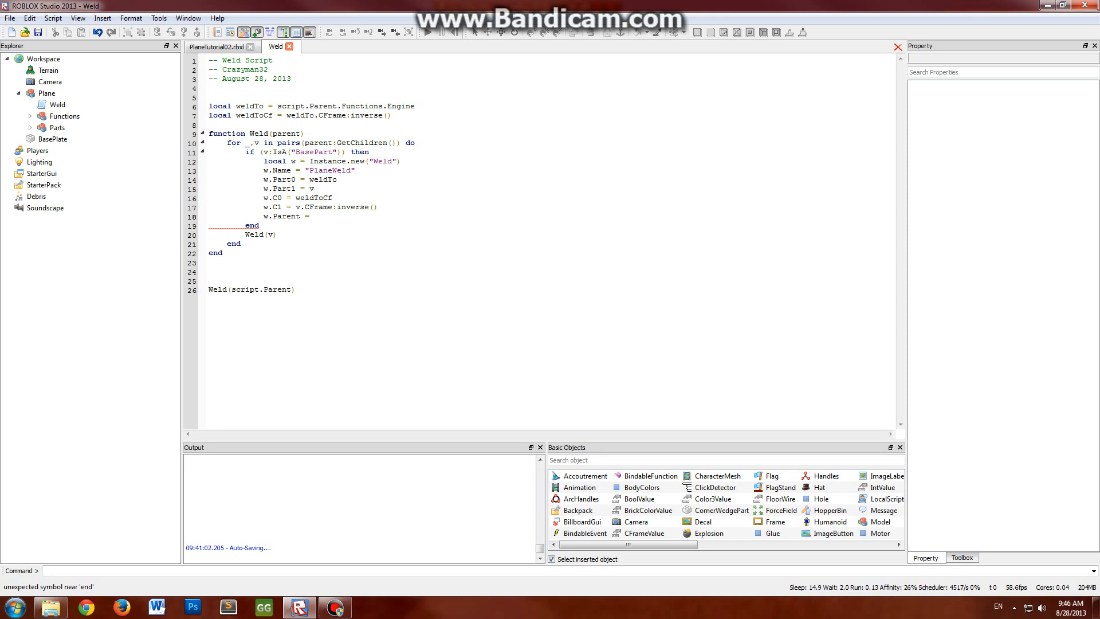
{"action": "type", "text": "weldTo"}
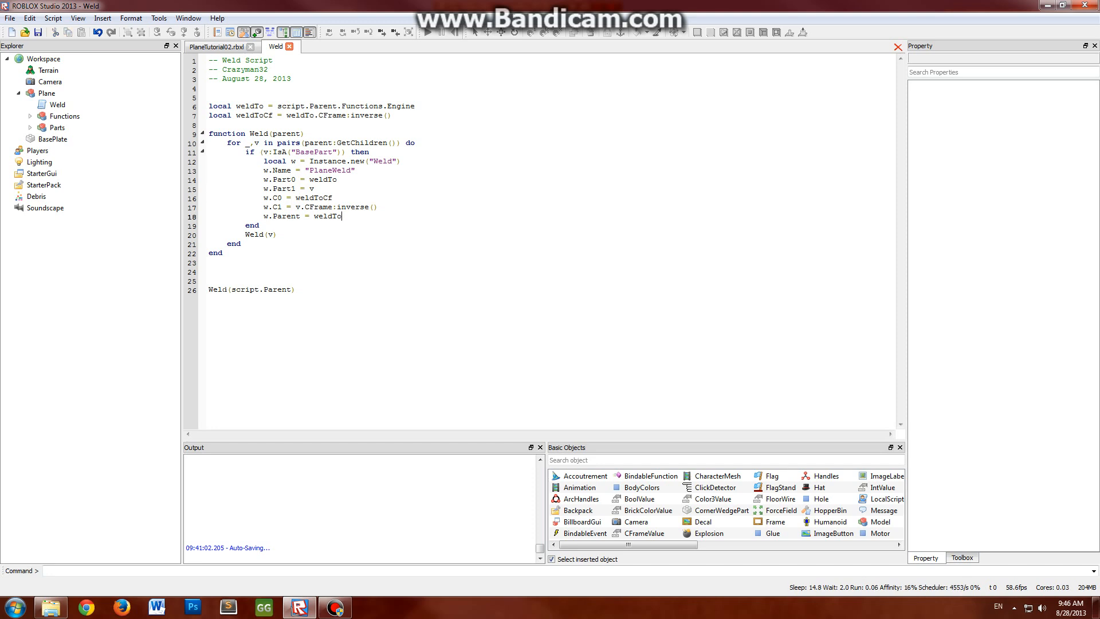
{"action": "left_click", "coordinate": [46, 93]}
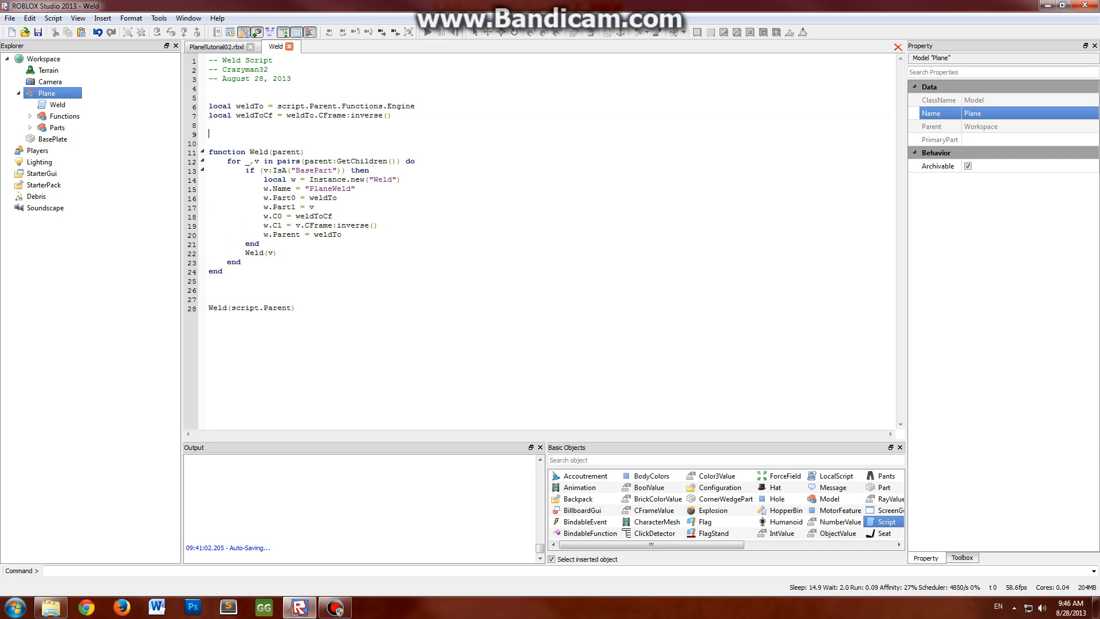
Declare local parts = {weldTo} and extend the BasePart check with 'and v ~= weldTo'
{"action": "type", "text": "local parts = {weldTo"}
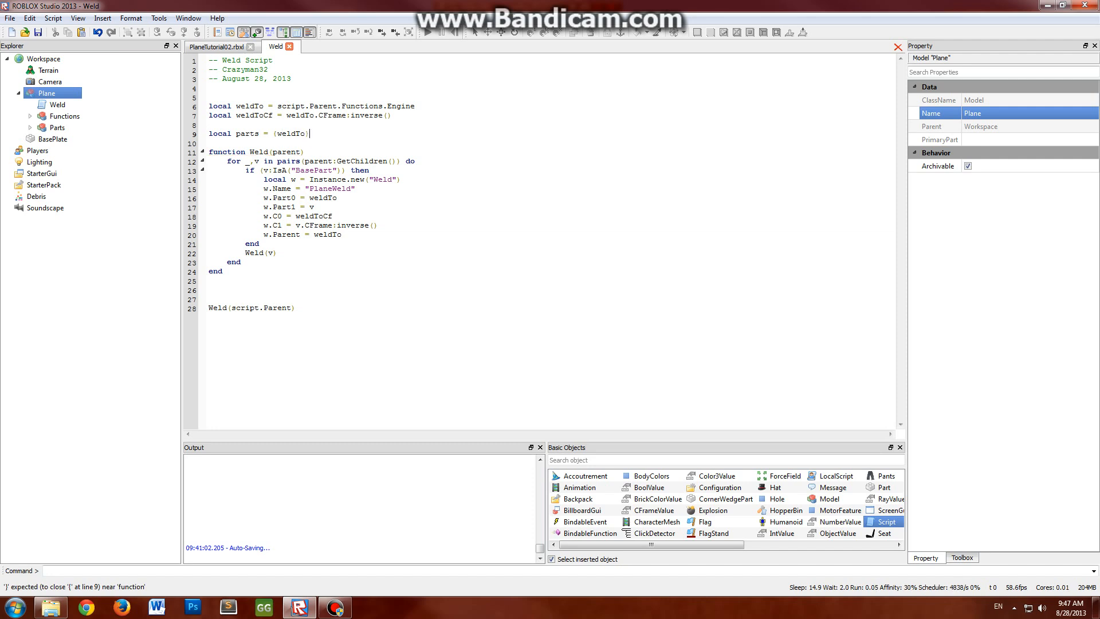
{"action": "key", "text": "ctrl+s"}
{"action": "type", "text": " and "}
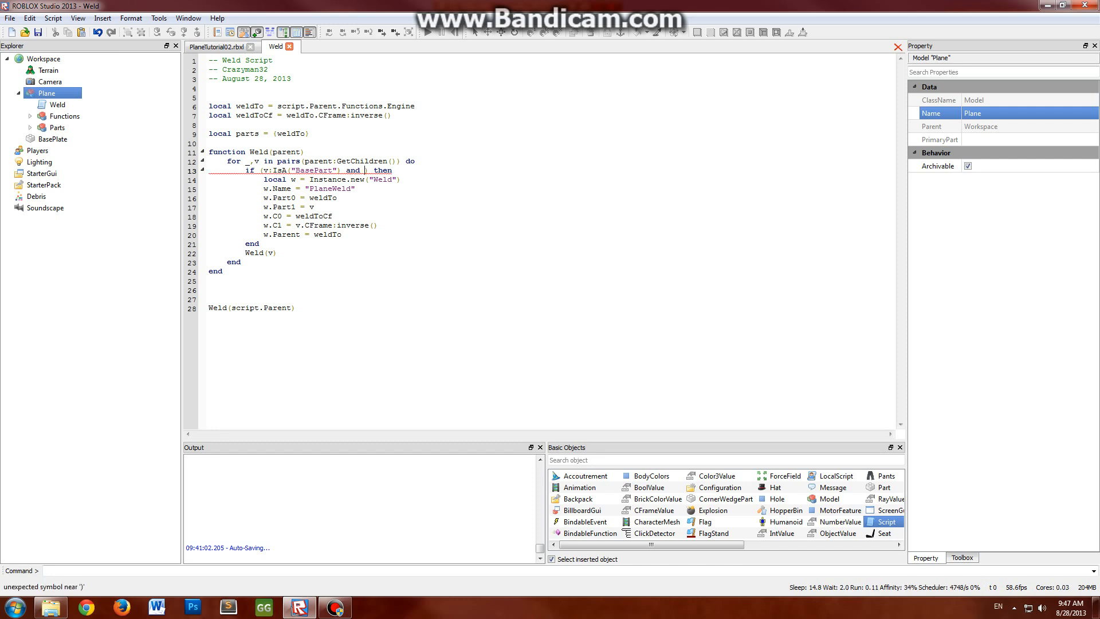
{"action": "type", "text": "v ~= weldTo"}
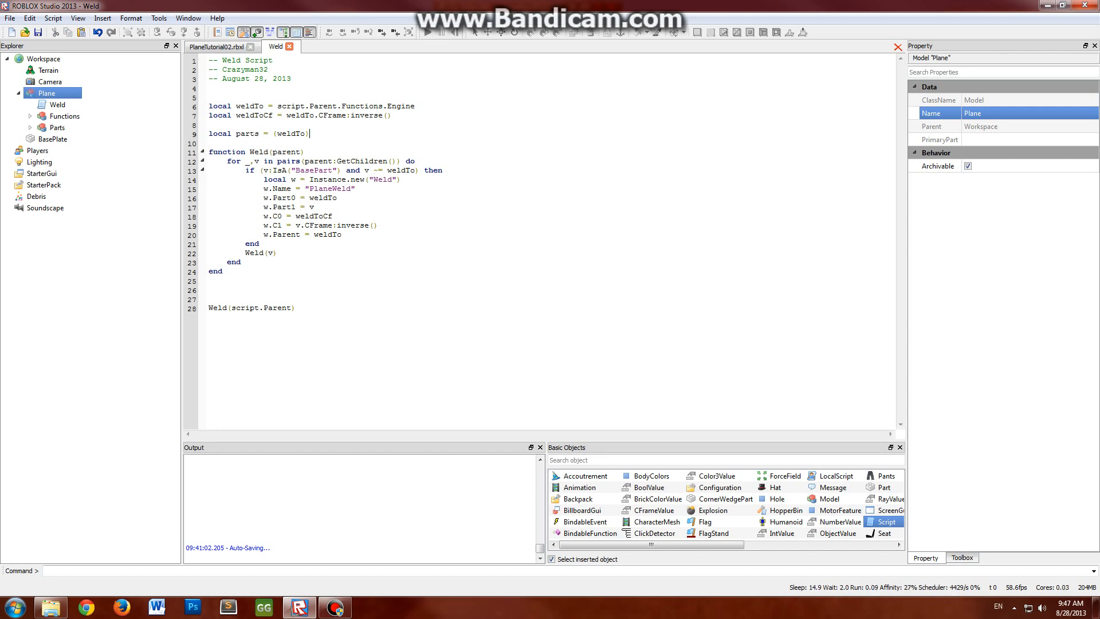
{"action": "double_click", "coordinate": [290, 133]}
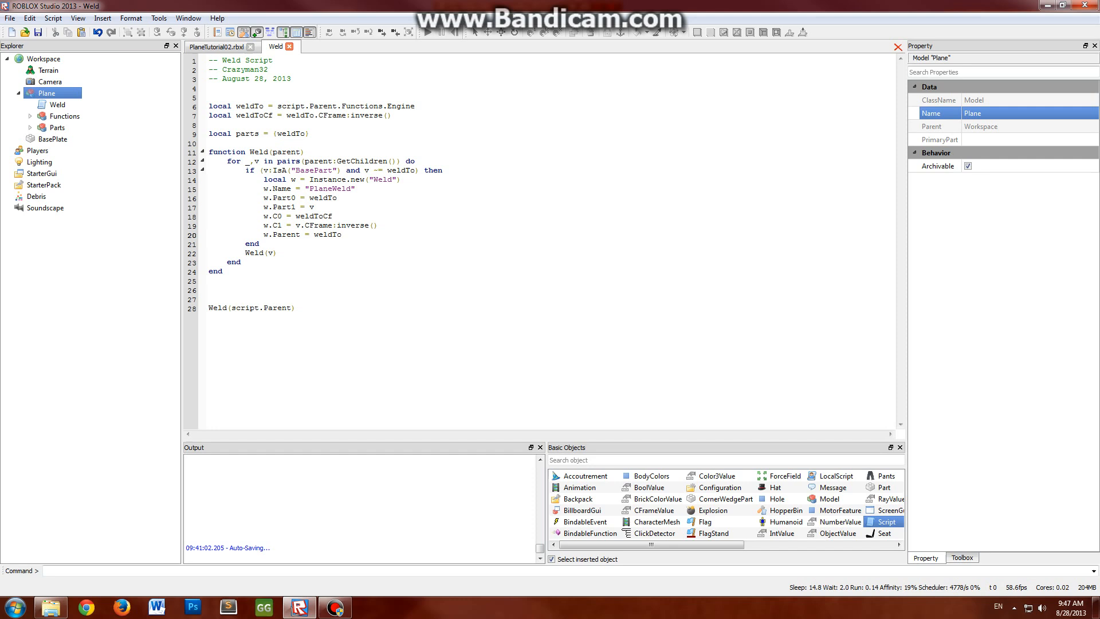
Add table.insert(parts, v) after setting w.Parent so each welded part is collected
{"action": "type", "text": "table.insert(parts"}
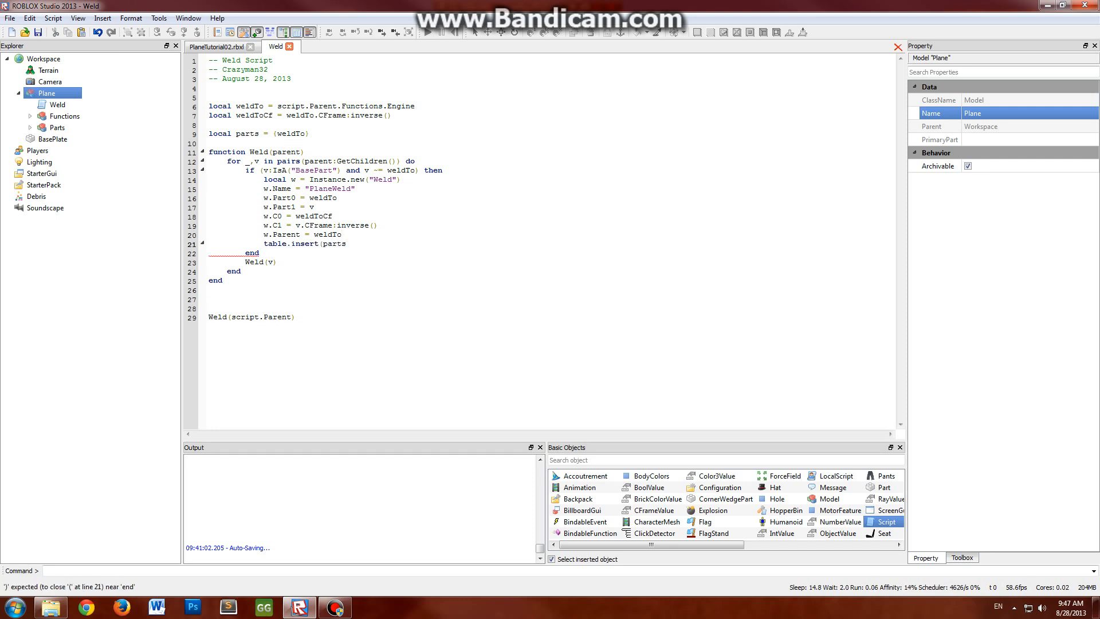
{"action": "type", "text": ", v)"}
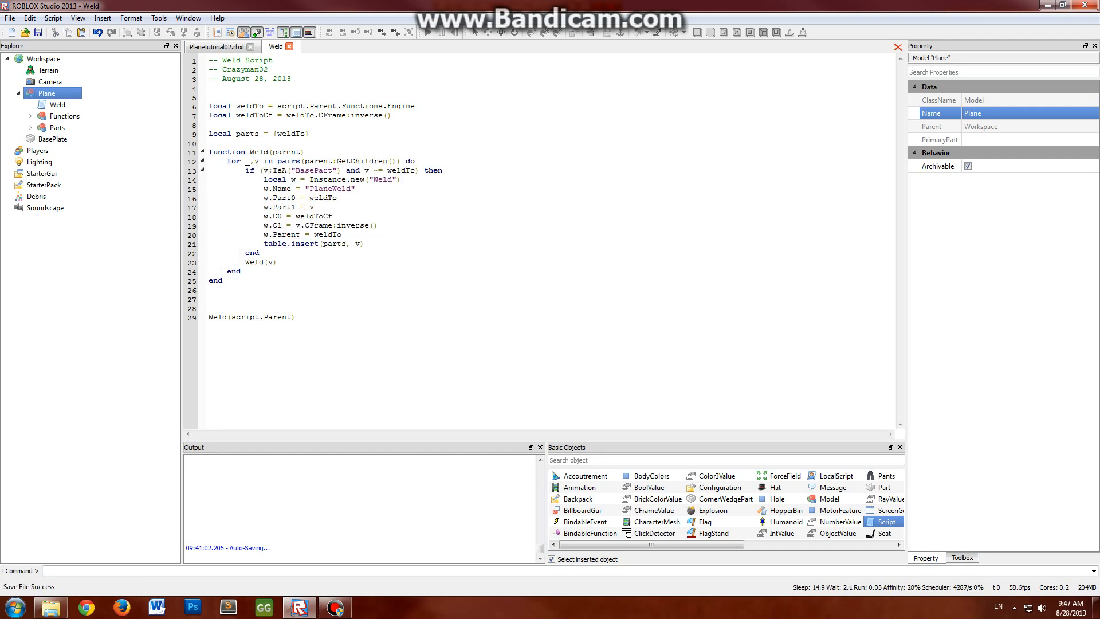
{"action": "double_click", "coordinate": [246, 133]}
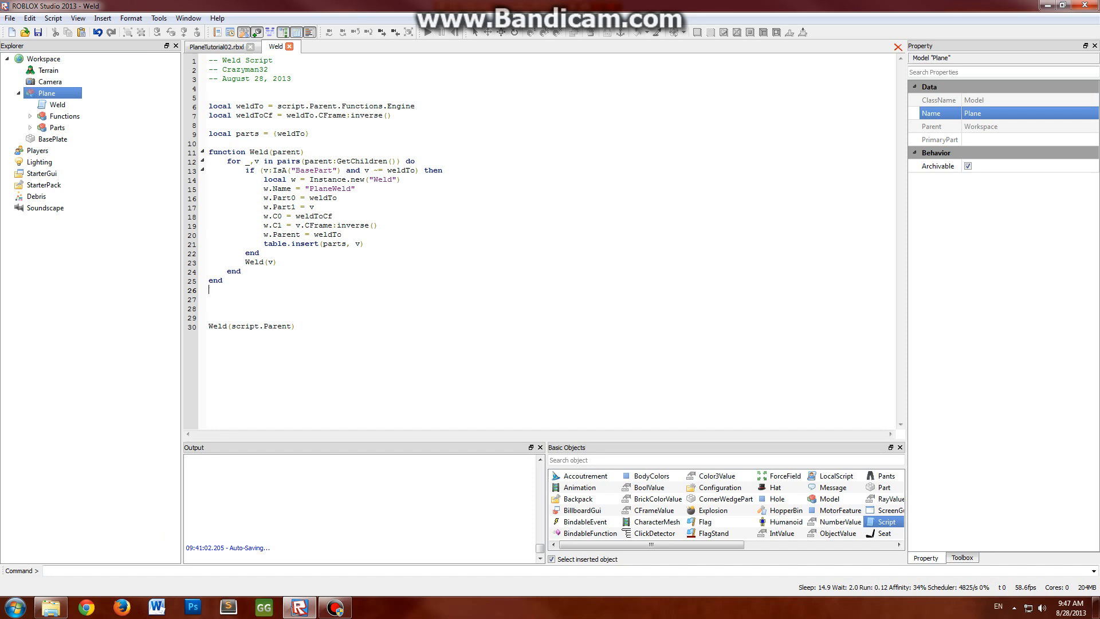
{"action": "type", "text": "functi"}
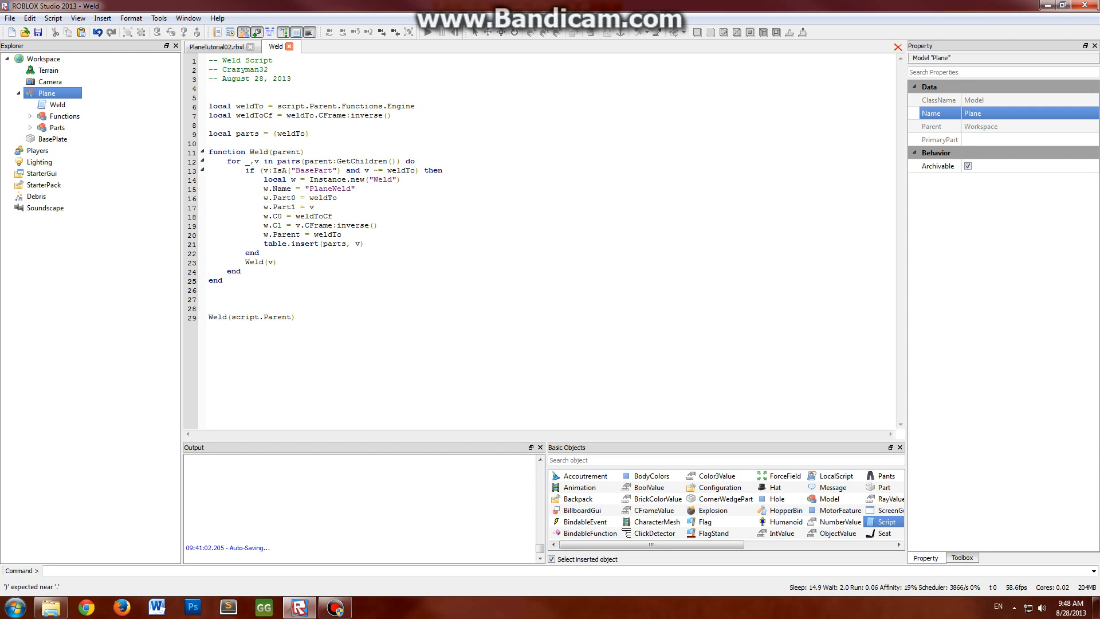
Add a pairs(parts) loop setting v.Anchored = false, then end with script:Destroy()
{"action": "key", "text": "Enter"}
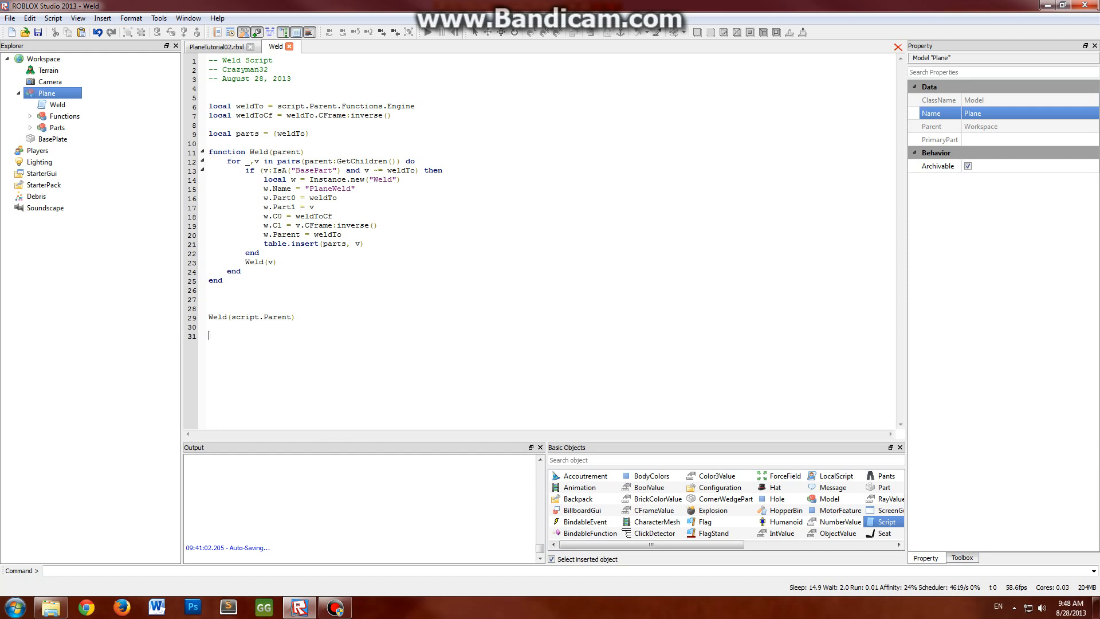
{"action": "type", "text": "for _,v in"}
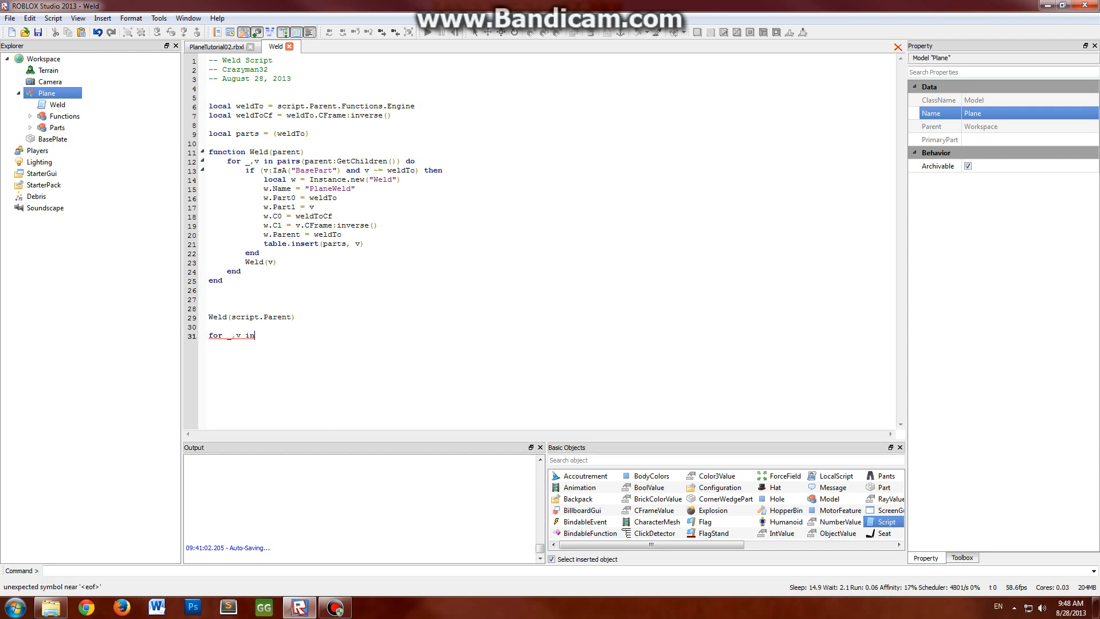
{"action": "type", "text": "pairs(parts) do"}
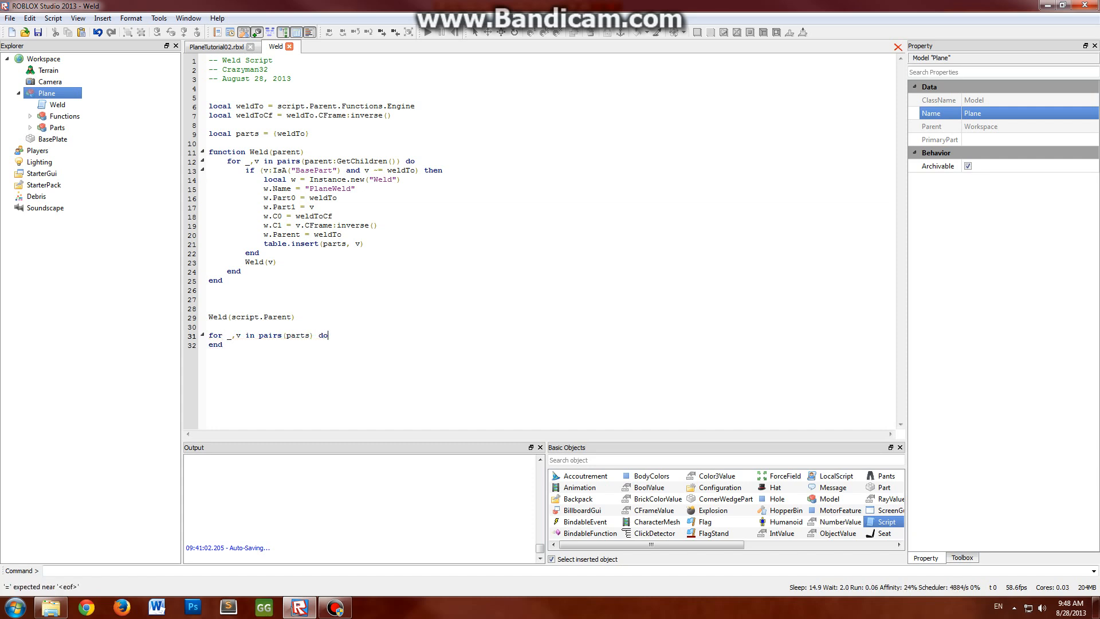
{"action": "key", "text": "enter"}
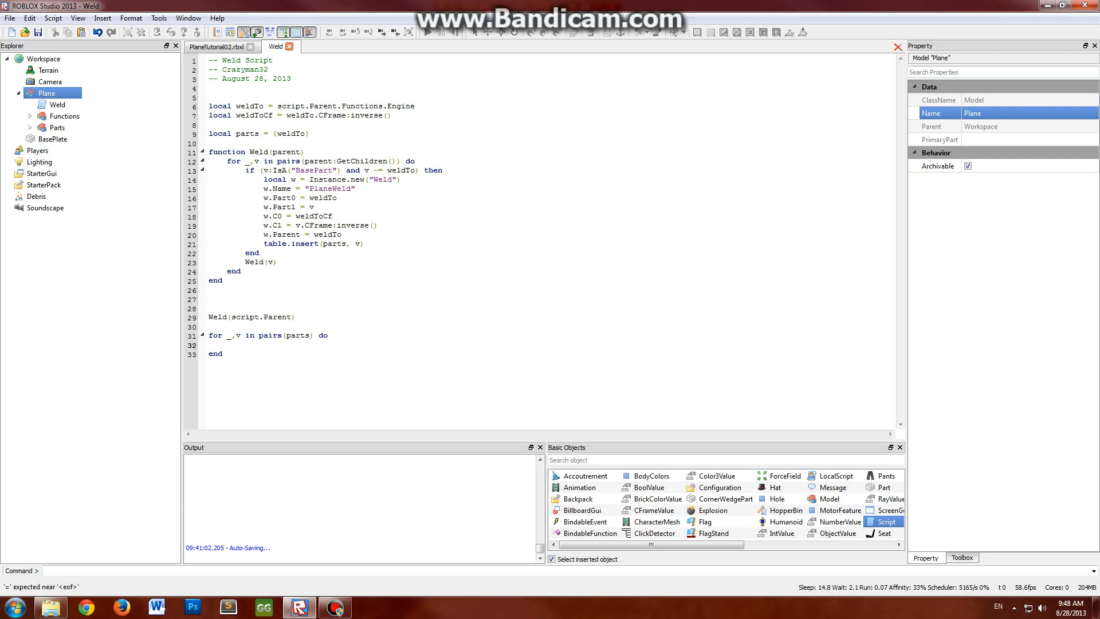
{"action": "type", "text": "v.Anchored = fa"}
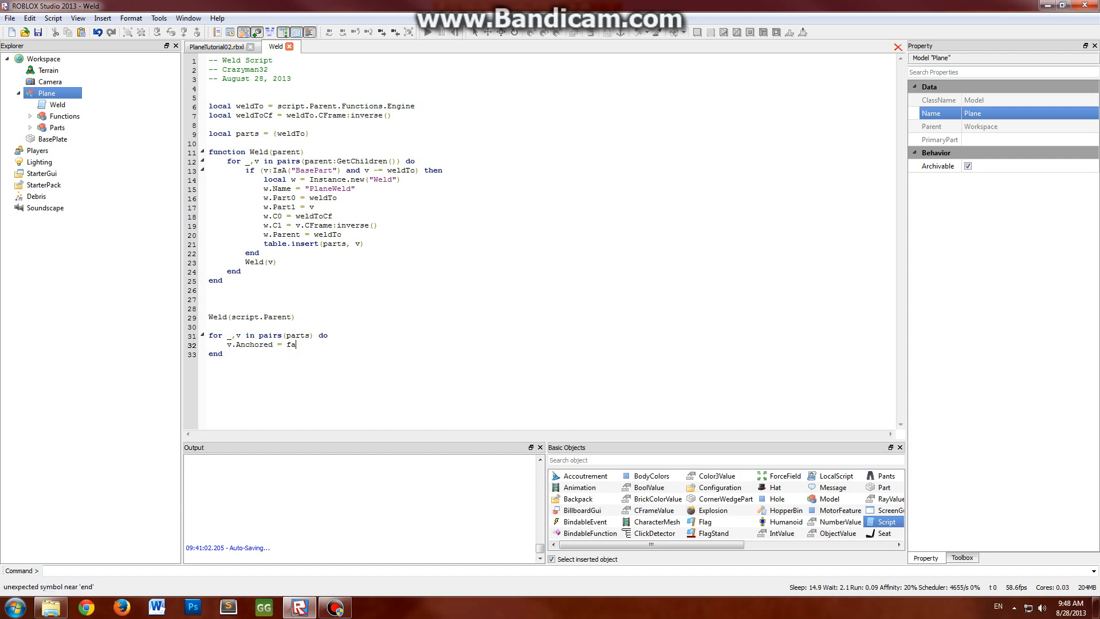
{"action": "type", "text": "lse"}
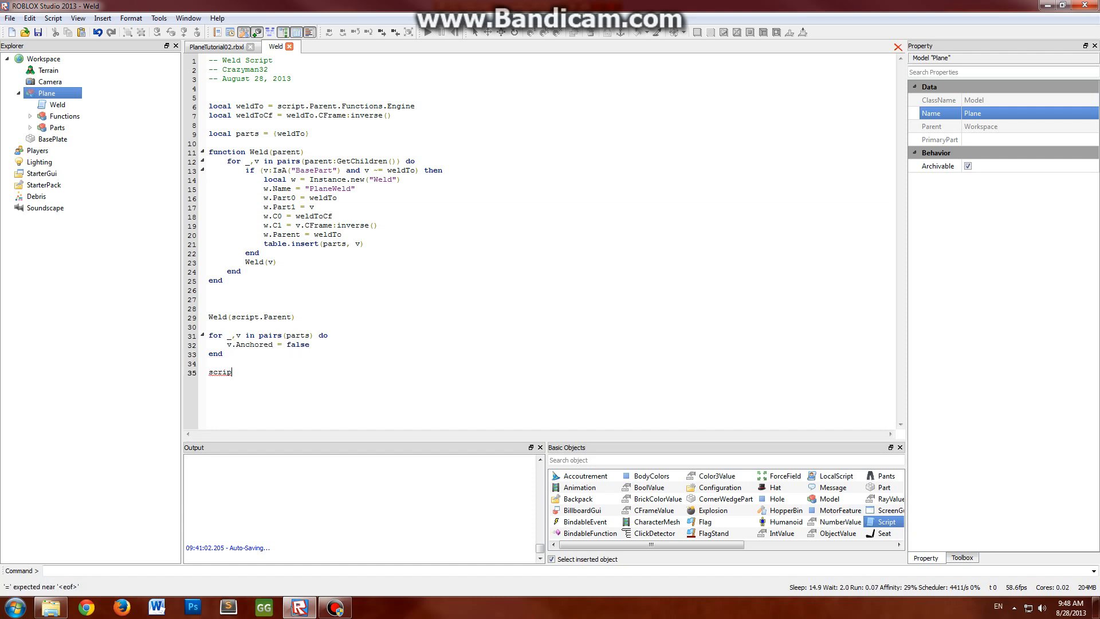
{"action": "type", "text": "t:Destroy()"}
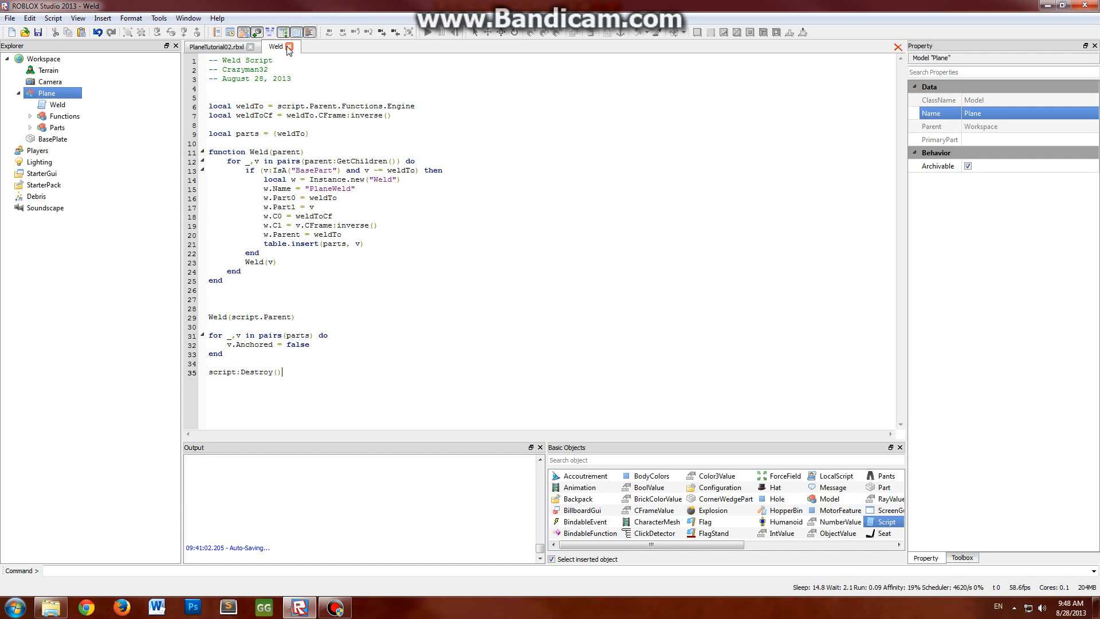
Close the Weld script, select the Plane model and run the simulation to drop-test it
{"action": "left_click", "coordinate": [287, 45]}
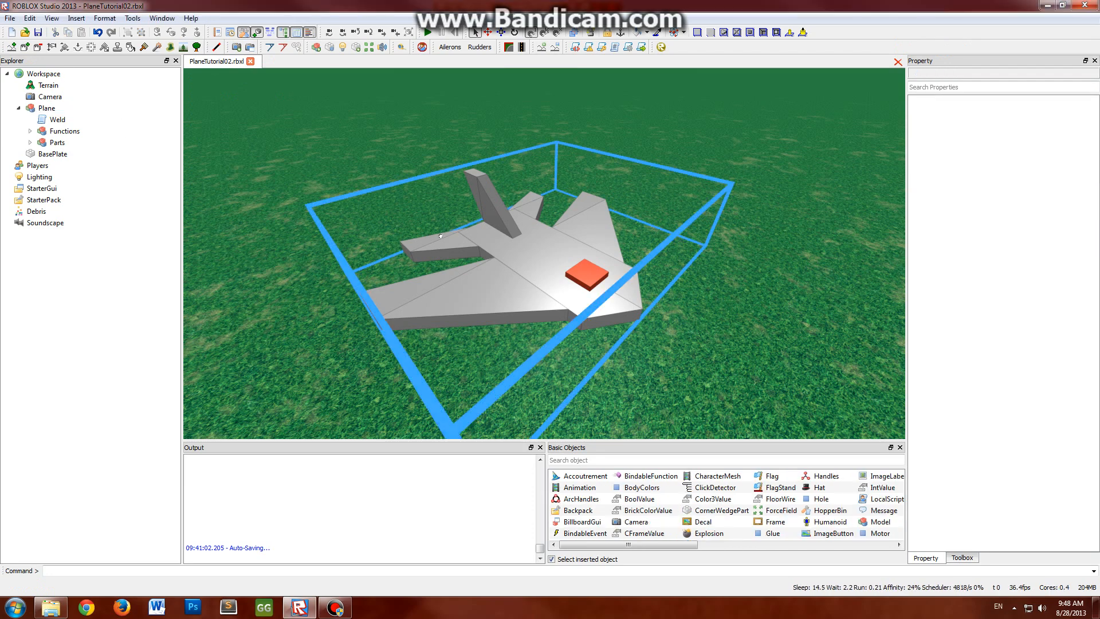
{"action": "left_click", "coordinate": [46, 108]}
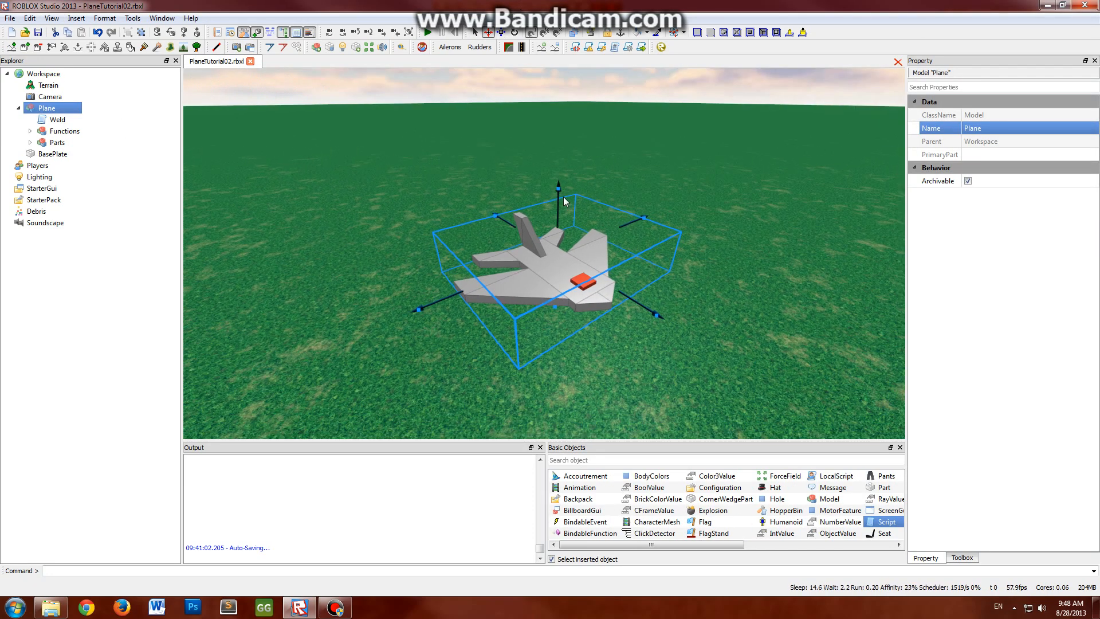
{"action": "left_click", "coordinate": [427, 32]}
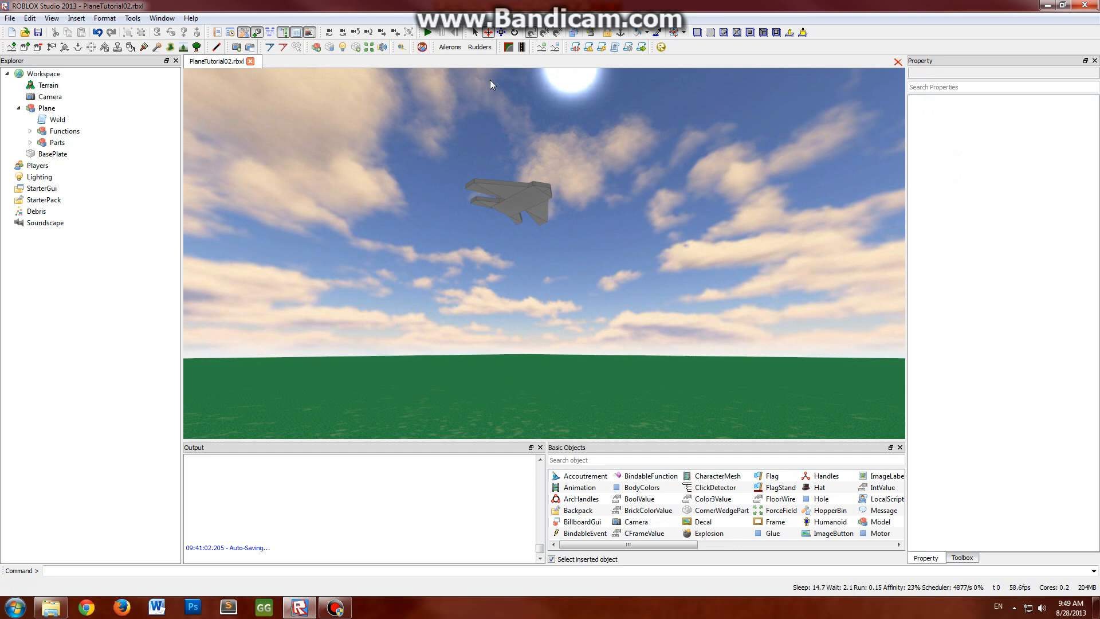